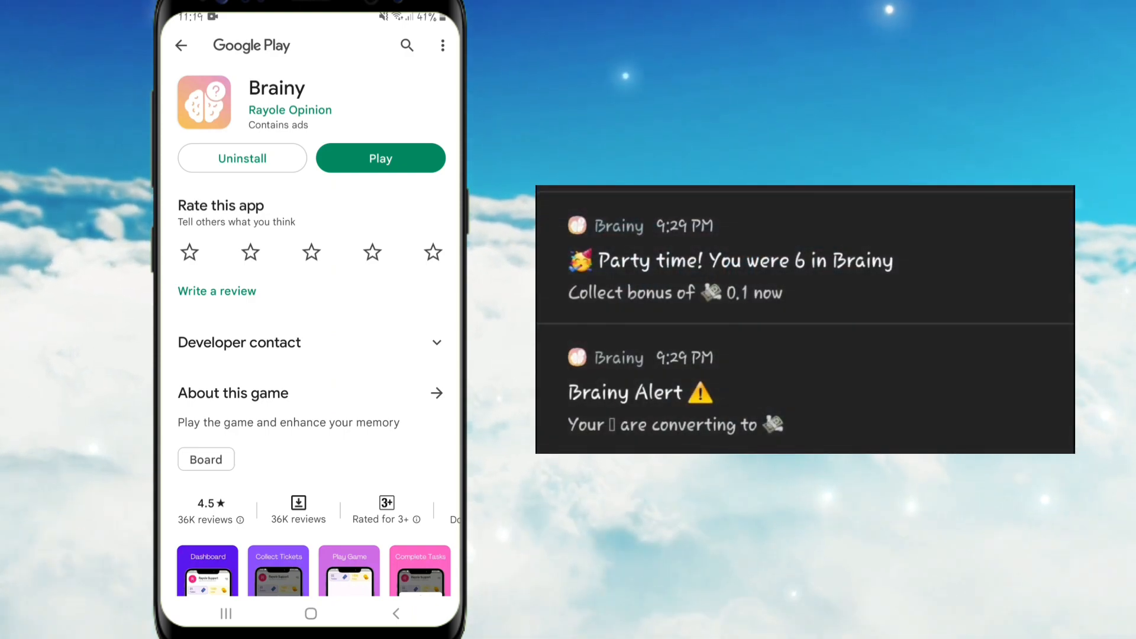
# Scroll the Brainy Play Store listing and open its full game description
pyautogui.scroll(-3)
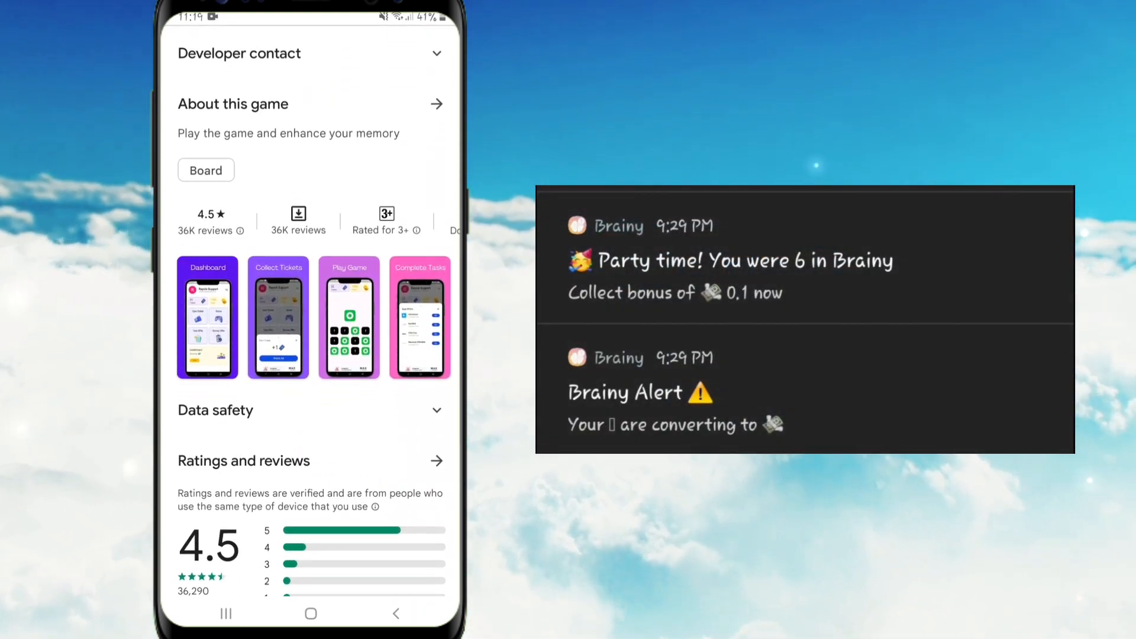
pyautogui.scroll(-3)
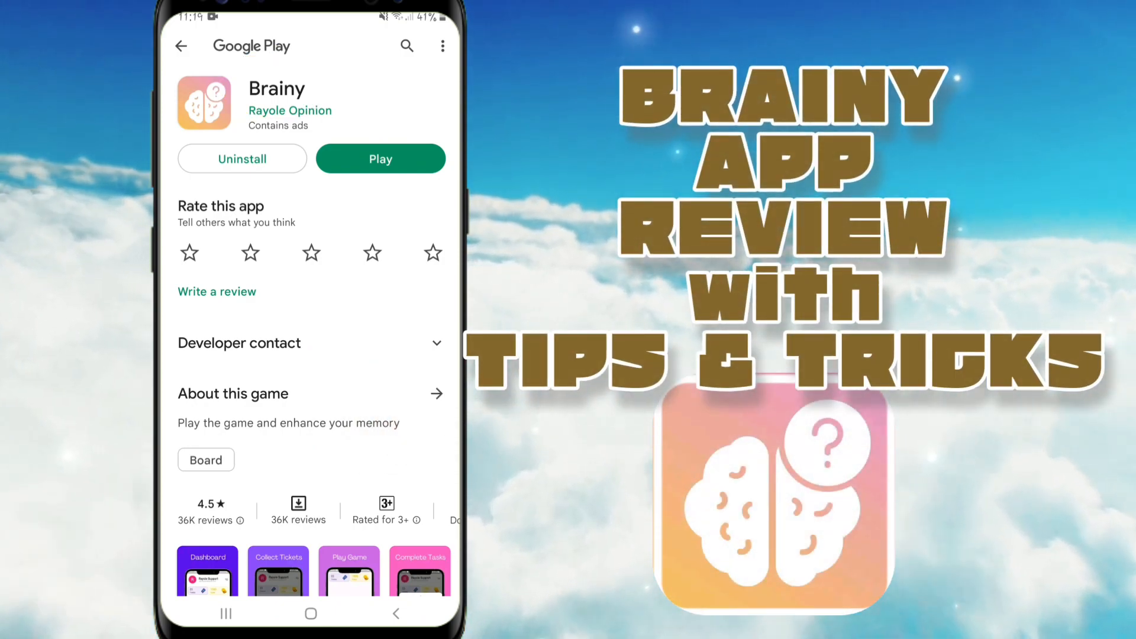
pyautogui.click(437, 393)
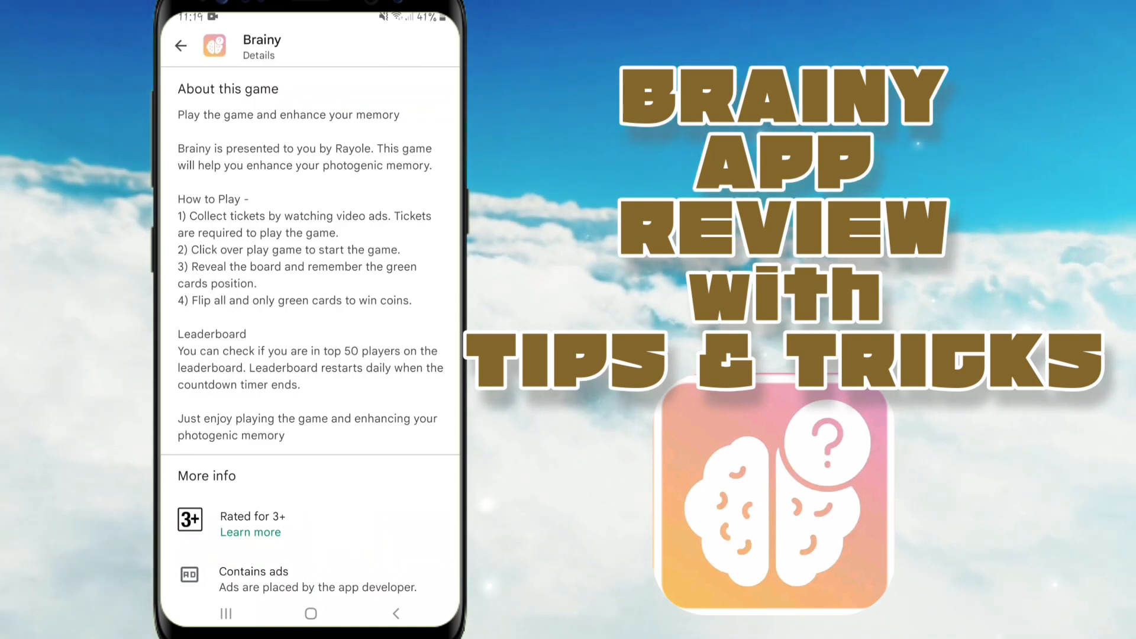
pyautogui.scroll(-3)
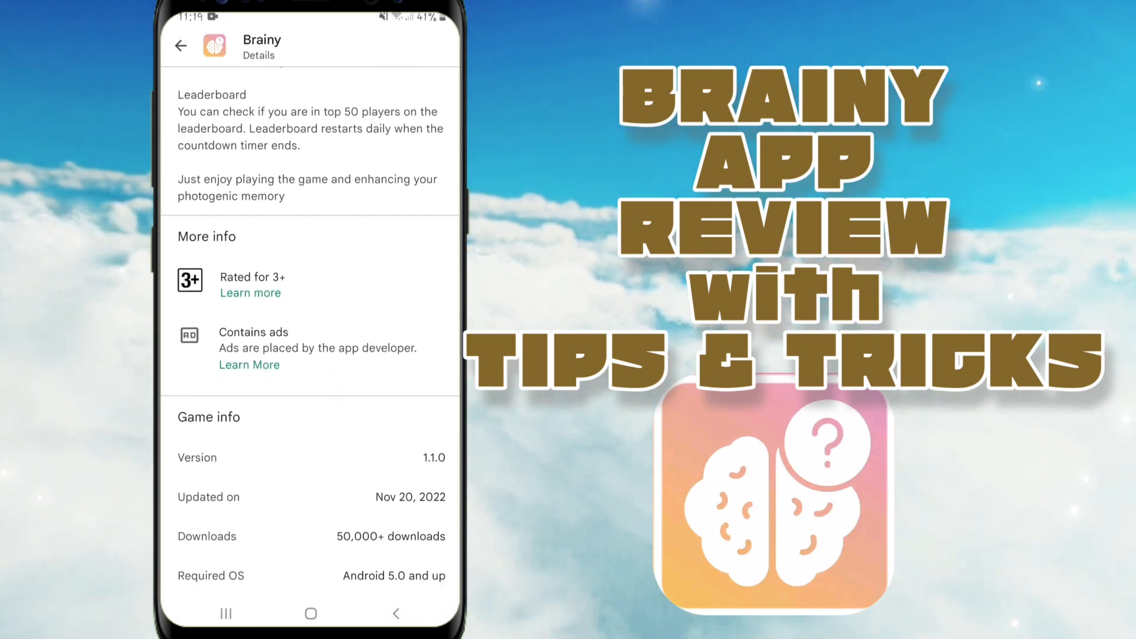
pyautogui.scroll(-3)
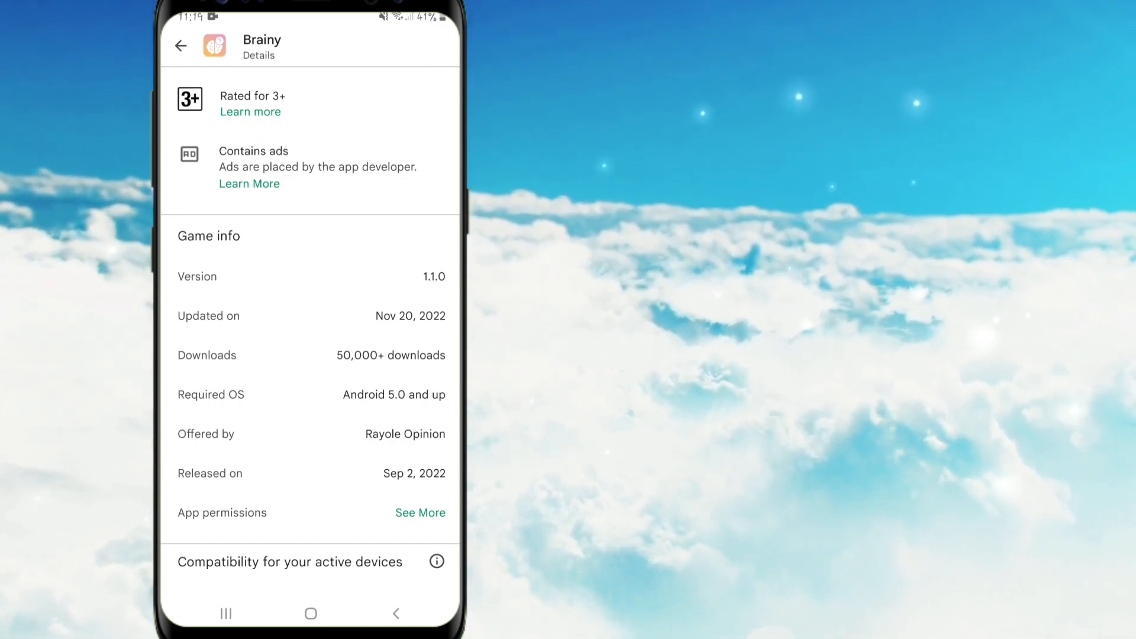
pyautogui.scroll(-3)
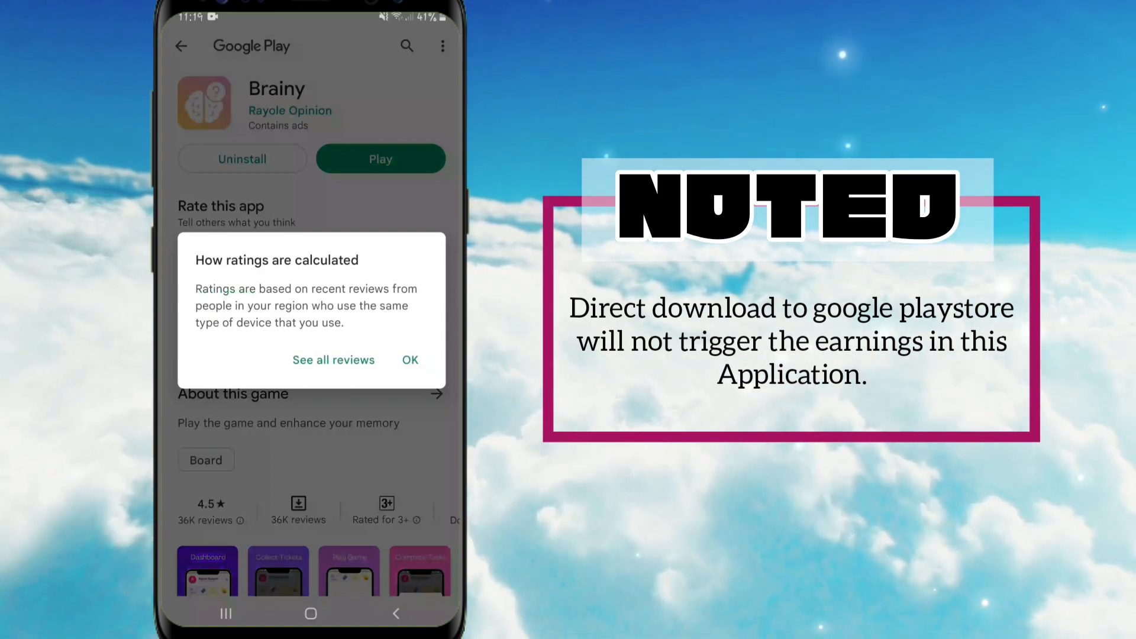
# Dismiss the ratings explanation and expand Brainy's Developer contact section
pyautogui.click(410, 361)
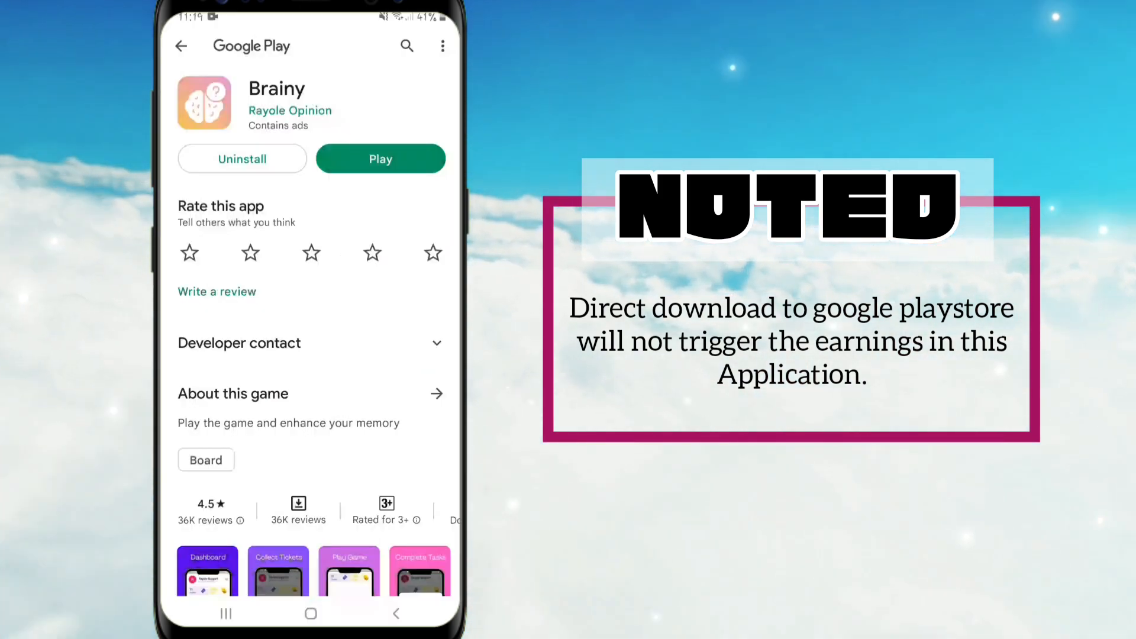
pyautogui.scroll(-3)
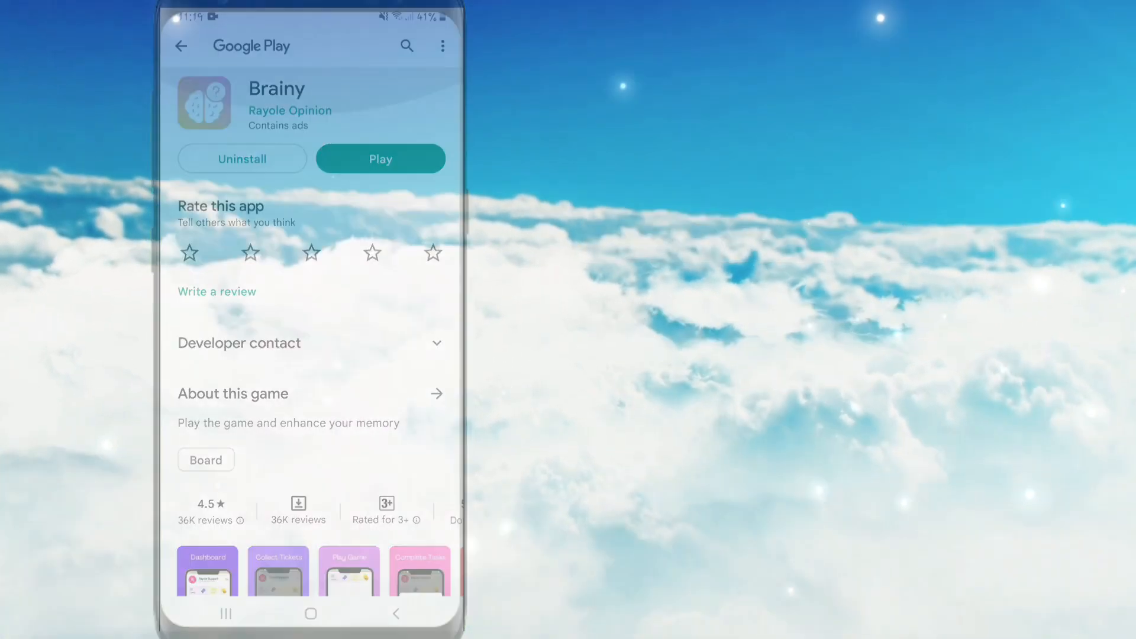
pyautogui.scroll(-3)
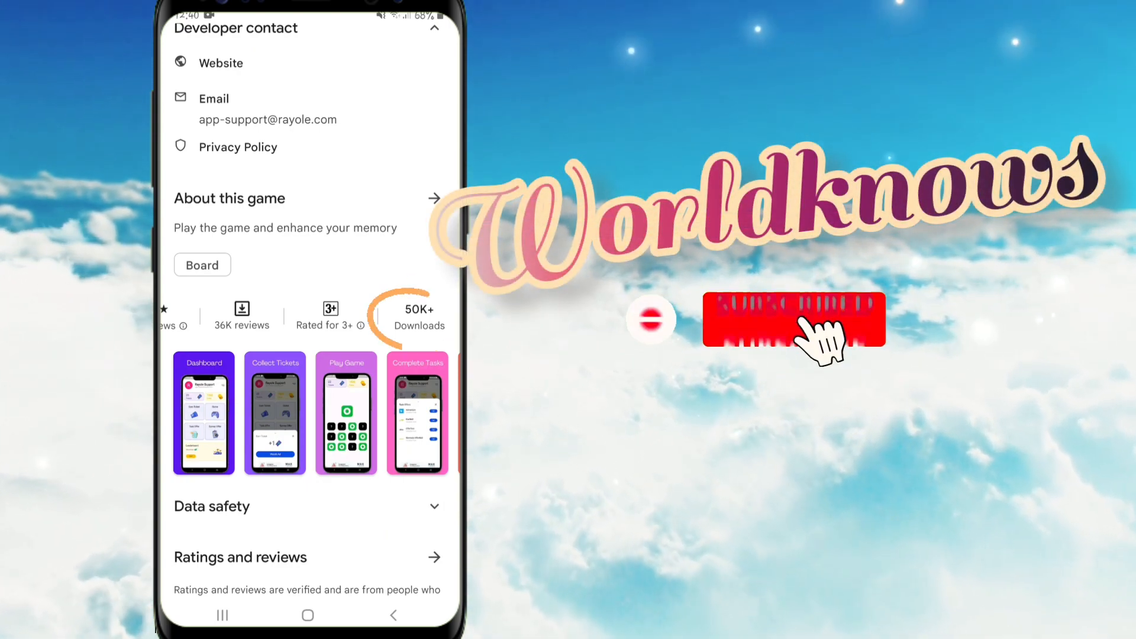
pyautogui.click(794, 320)
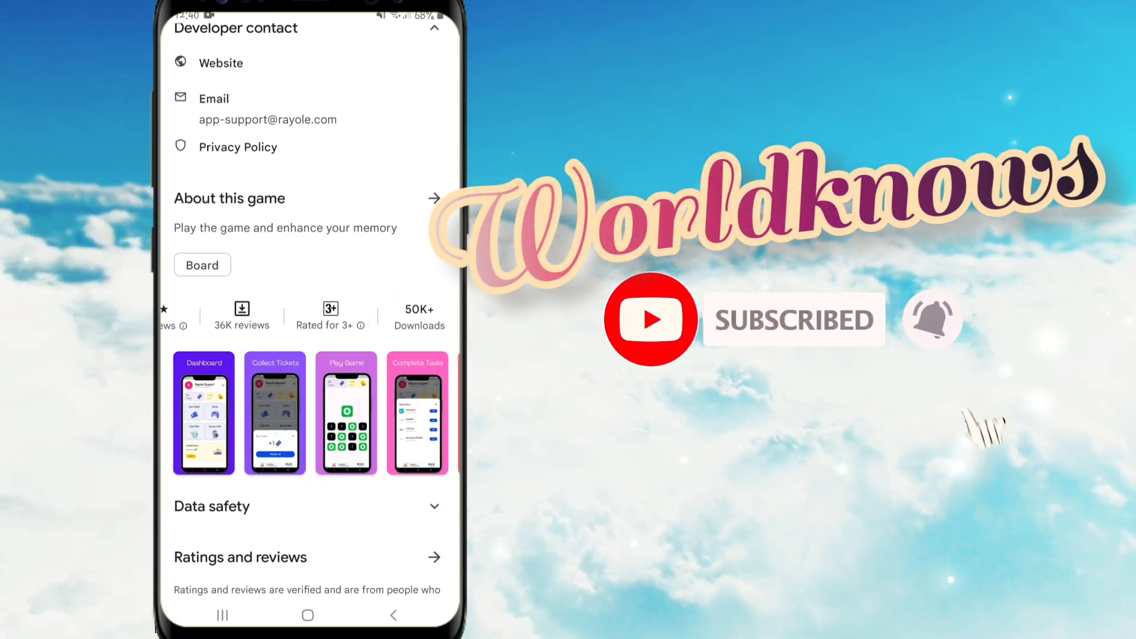
pyautogui.scroll(-3)
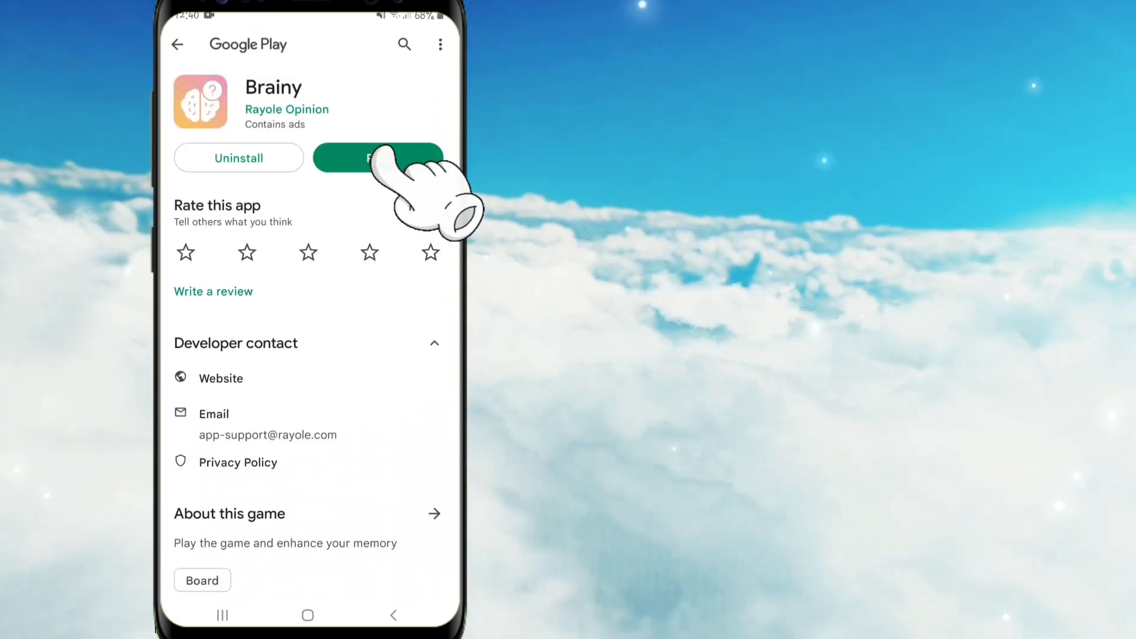
# Launch Brainy and sign in with a Google account to reach the dashboard
pyautogui.click(377, 158)
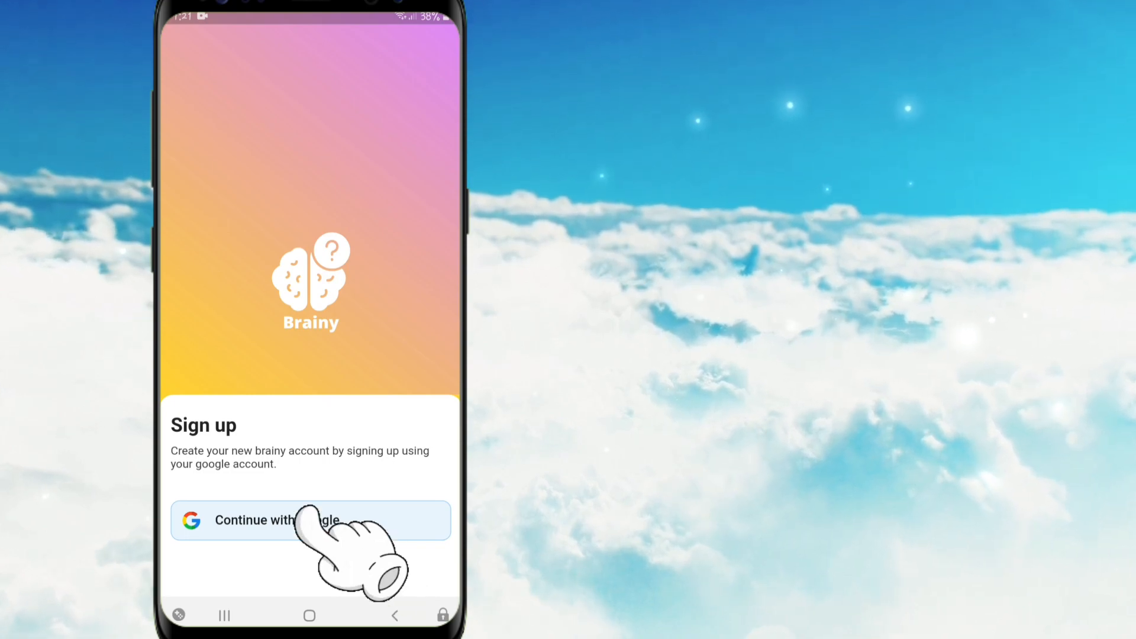
pyautogui.click(310, 520)
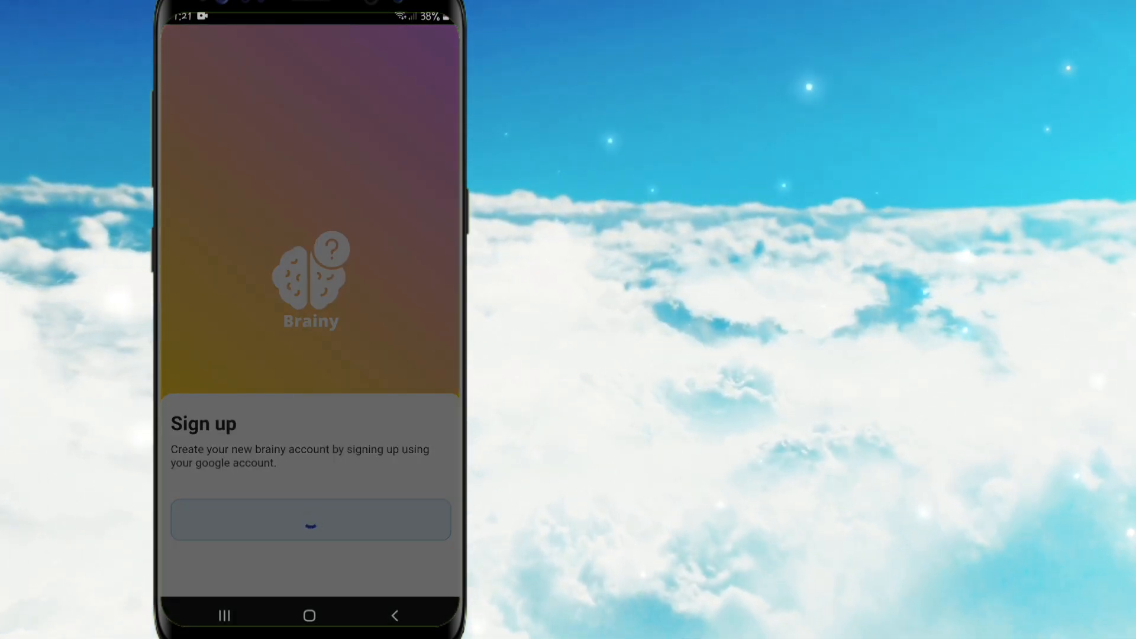
pyautogui.click(310, 520)
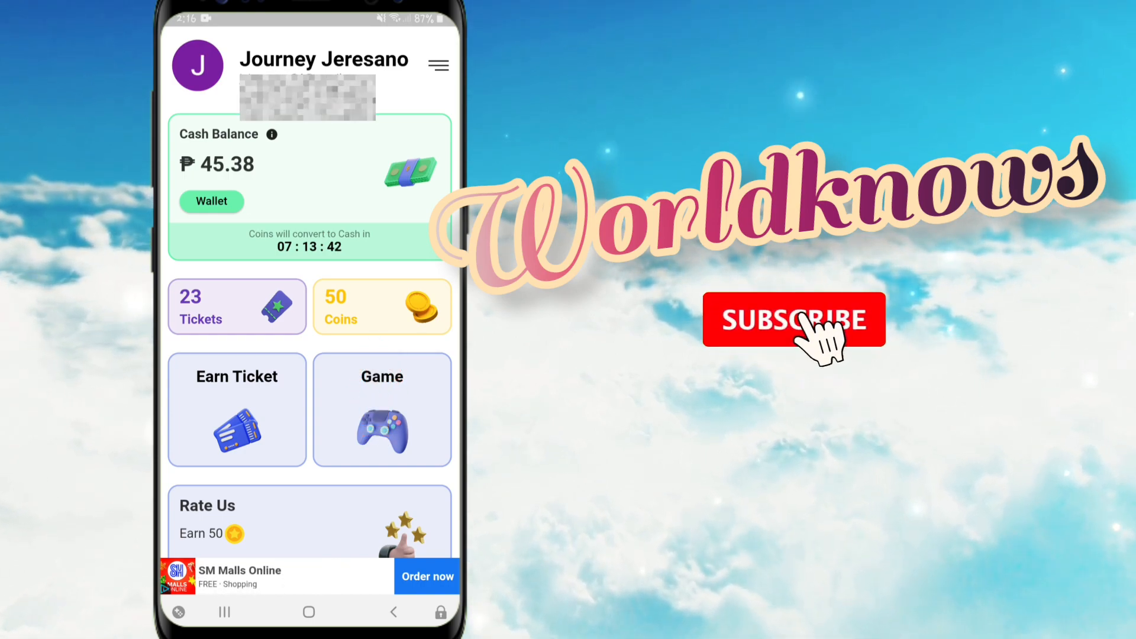
# Scroll past Leaderboard, Invite Friends and Social Rewards and start a memory round, leaving 22 tickets
pyautogui.click(794, 320)
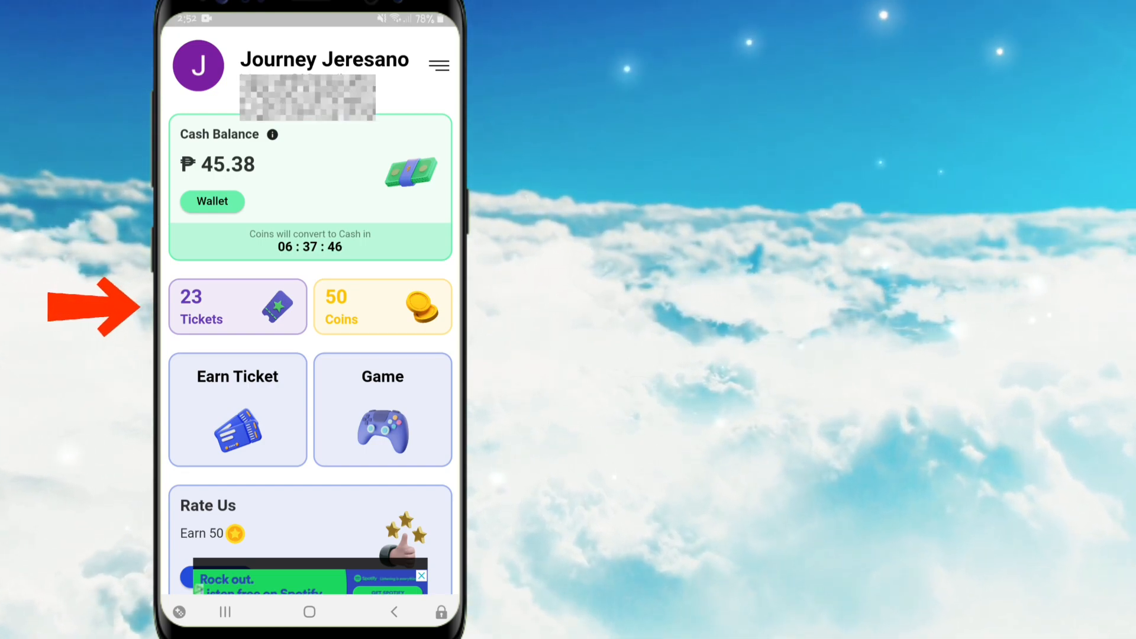
pyautogui.scroll(-3)
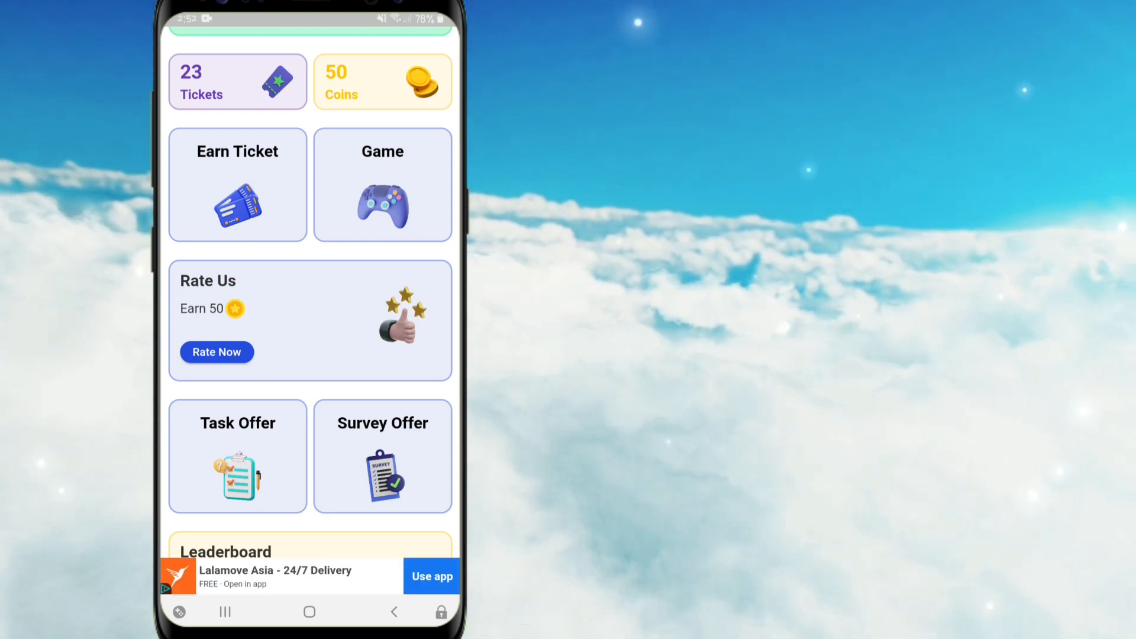
pyautogui.scroll(-3)
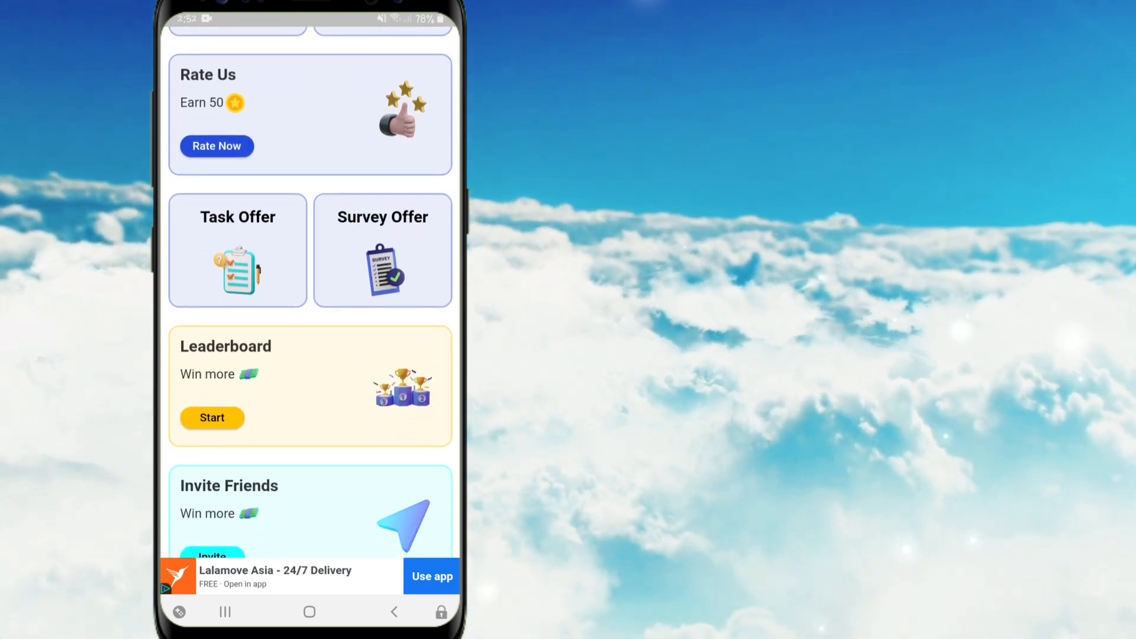
pyautogui.scroll(-3)
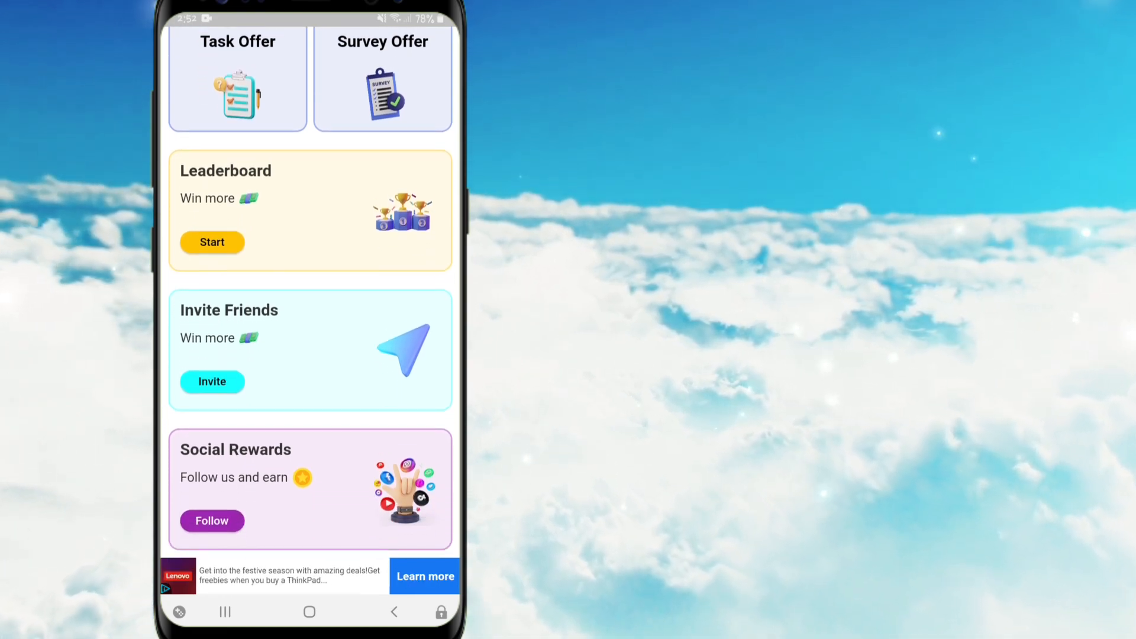
pyautogui.scroll(-3)
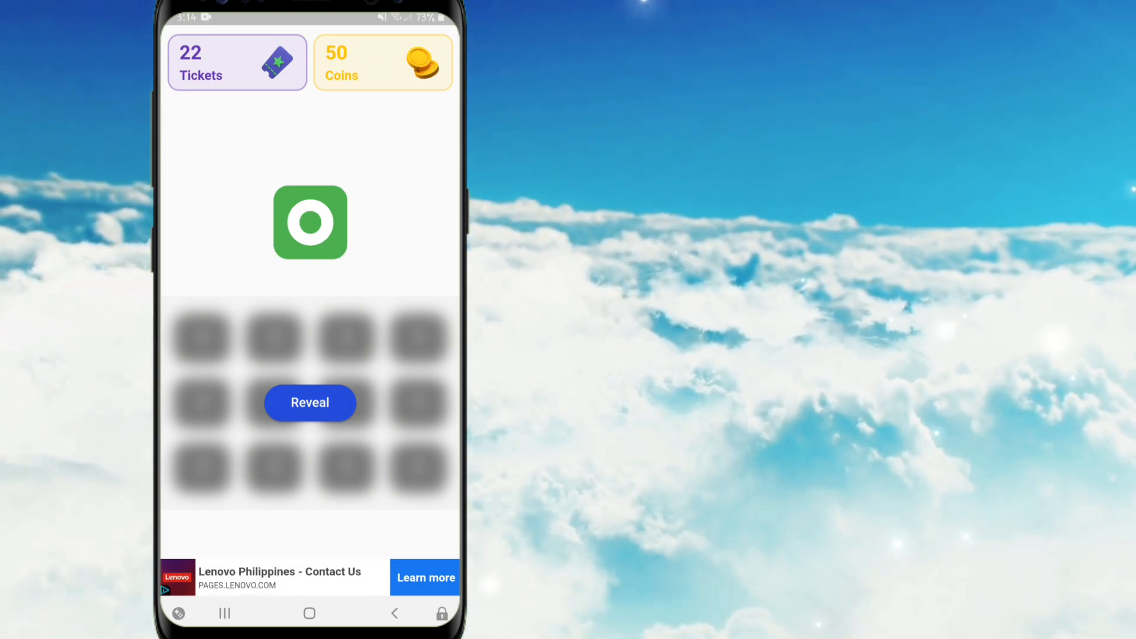
# Reveal and flip the green cards in two rounds for +10 coins each, reaching 70 coins
pyautogui.click(310, 403)
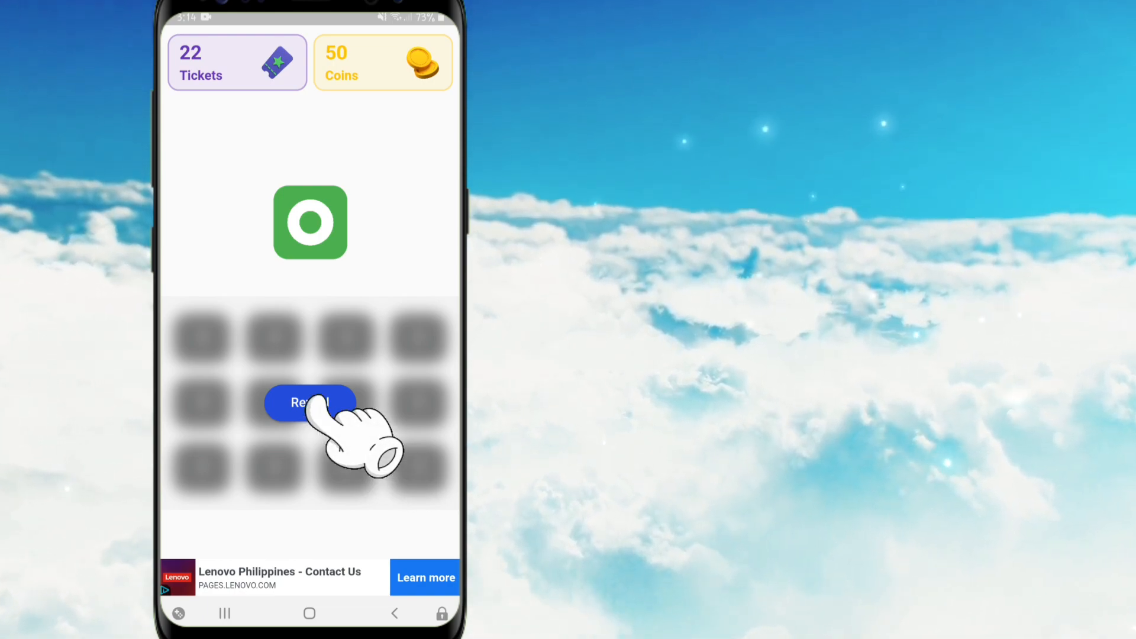
pyautogui.click(309, 403)
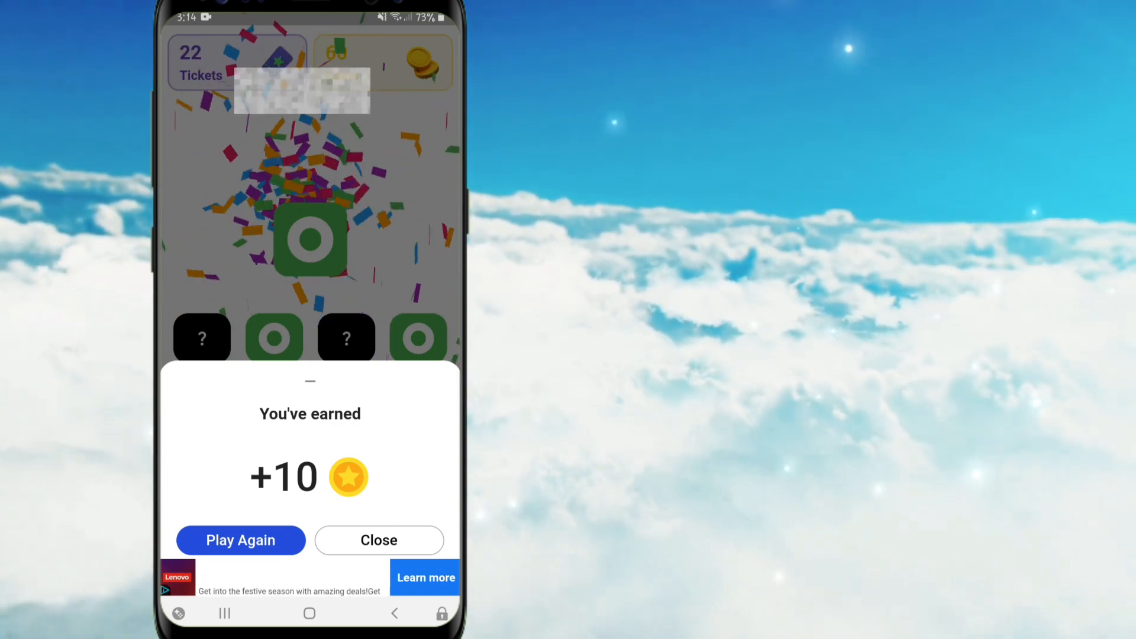
pyautogui.click(379, 540)
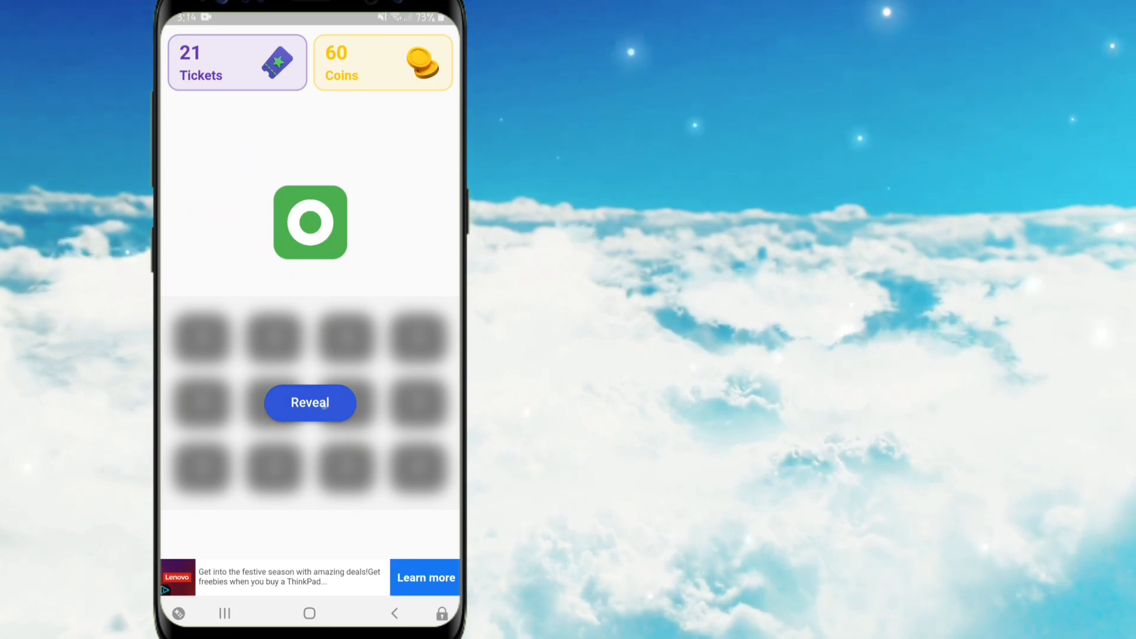
pyautogui.click(310, 402)
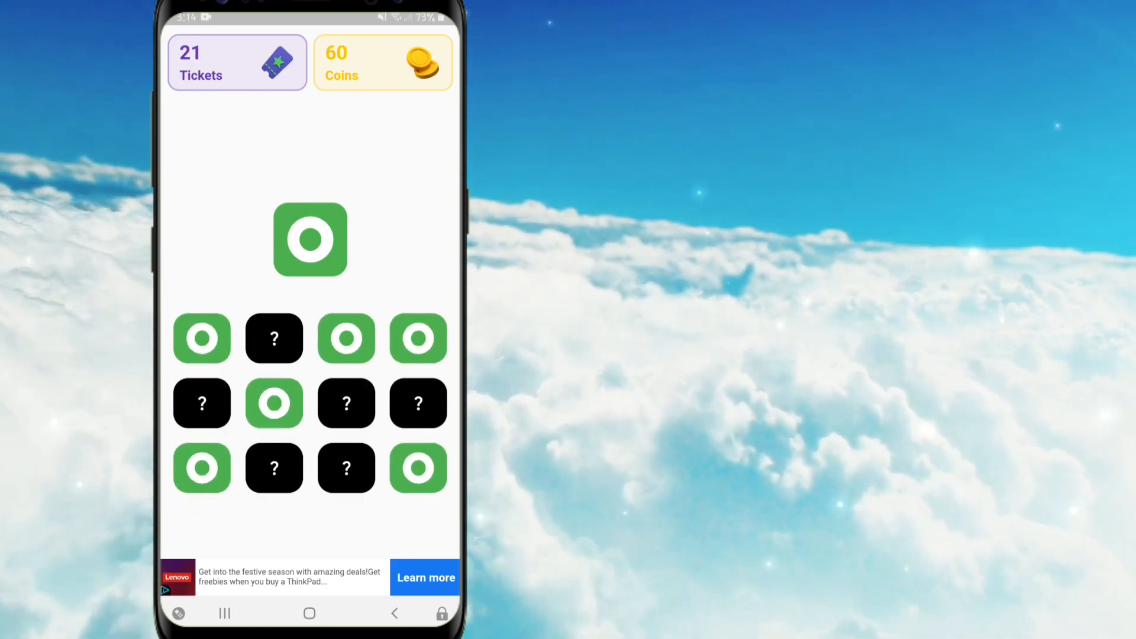
pyautogui.click(273, 404)
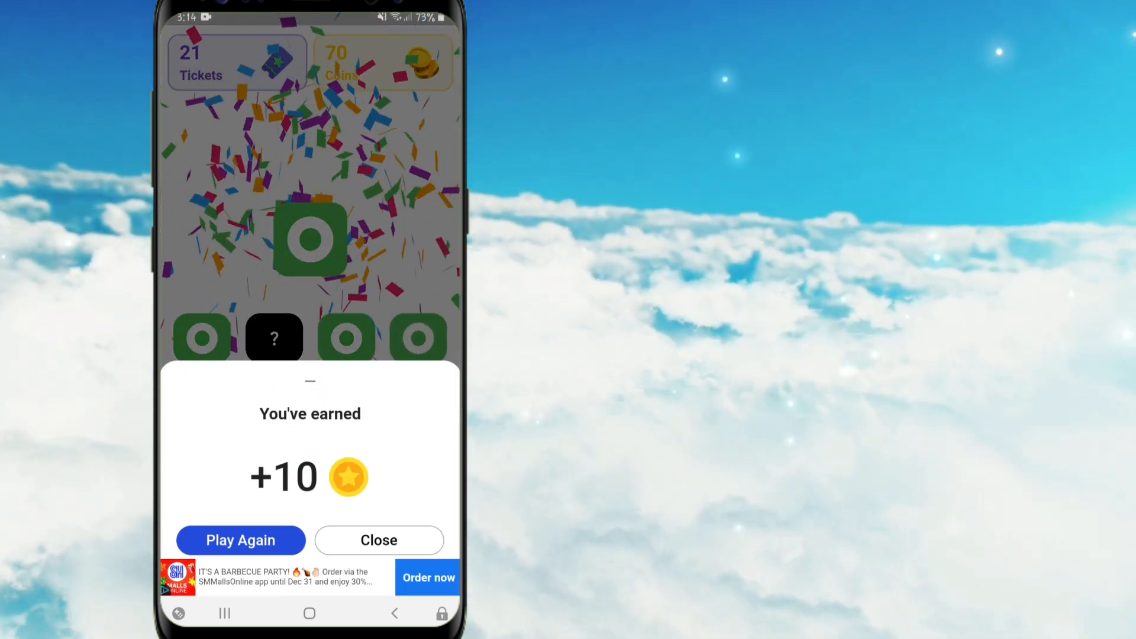
pyautogui.click(378, 539)
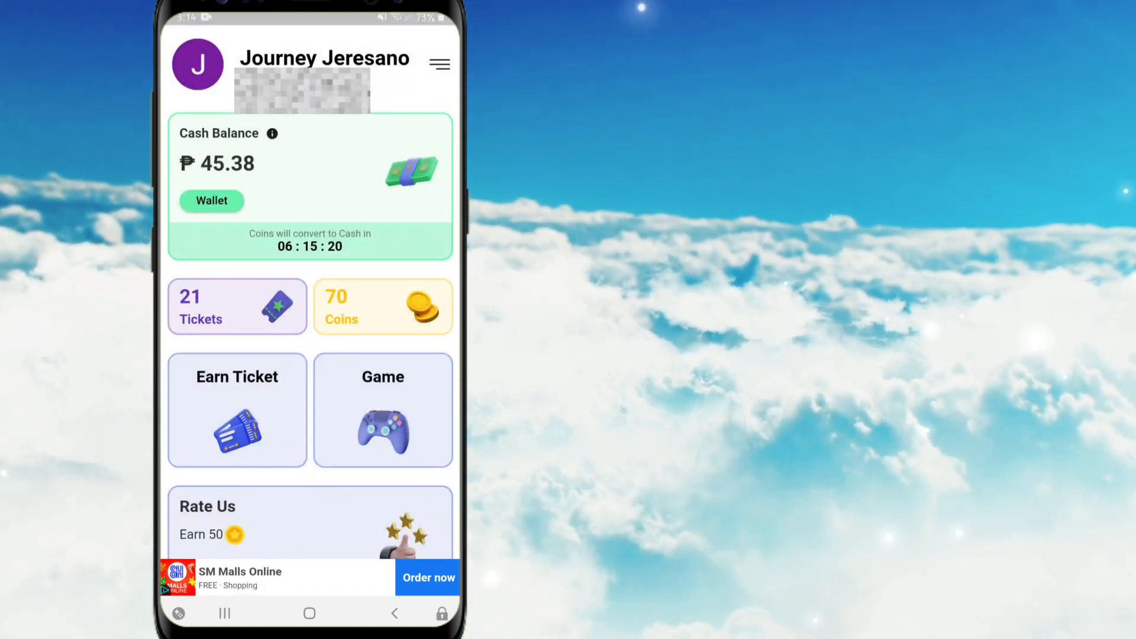
# Win two more memory rounds for +10 coins each, ending with 90 coins and 19 tickets
pyautogui.click(236, 410)
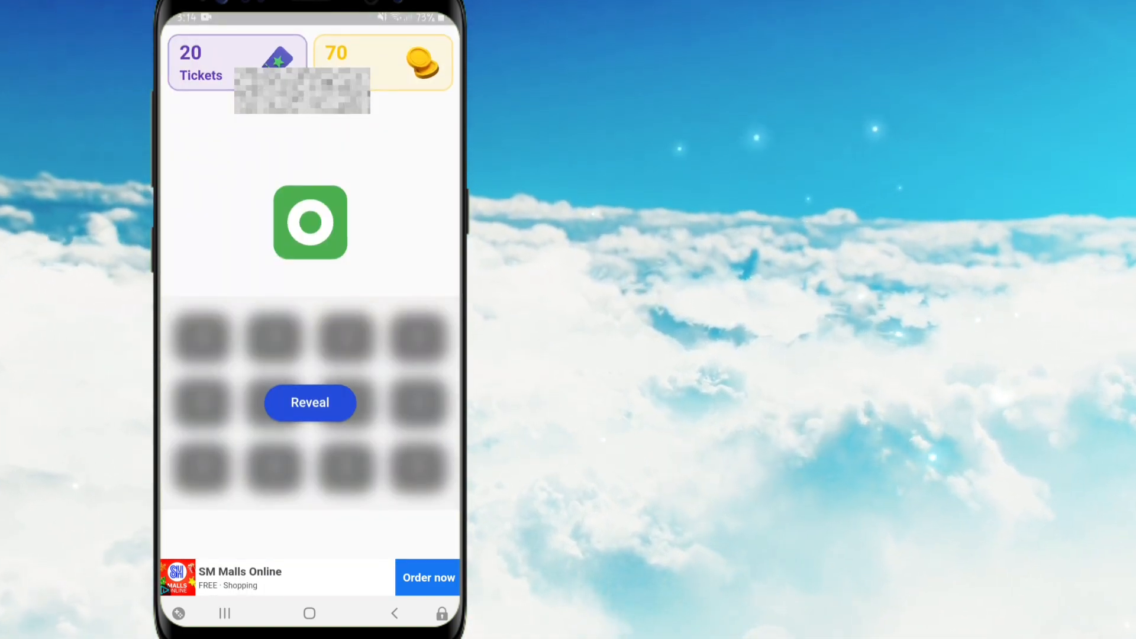
pyautogui.click(310, 402)
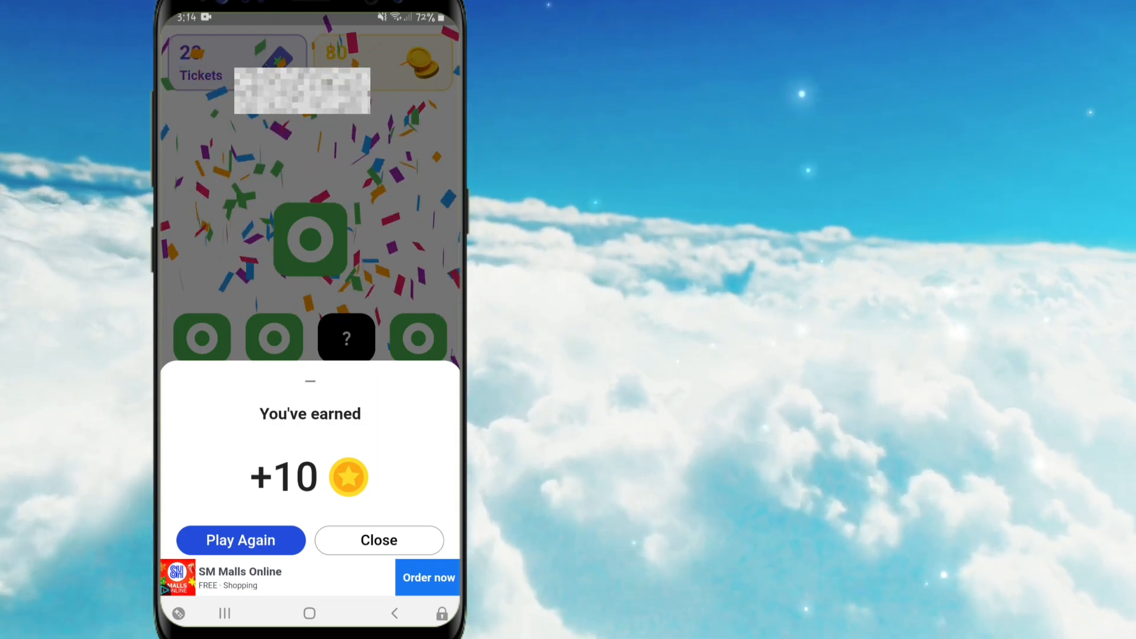
pyautogui.click(378, 539)
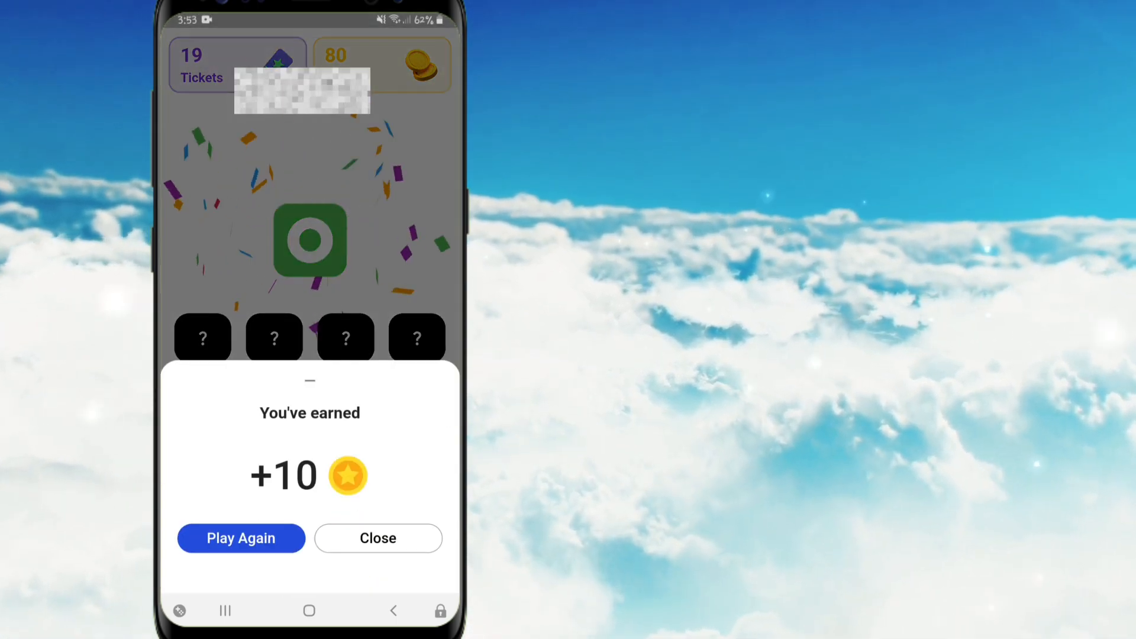
pyautogui.click(377, 538)
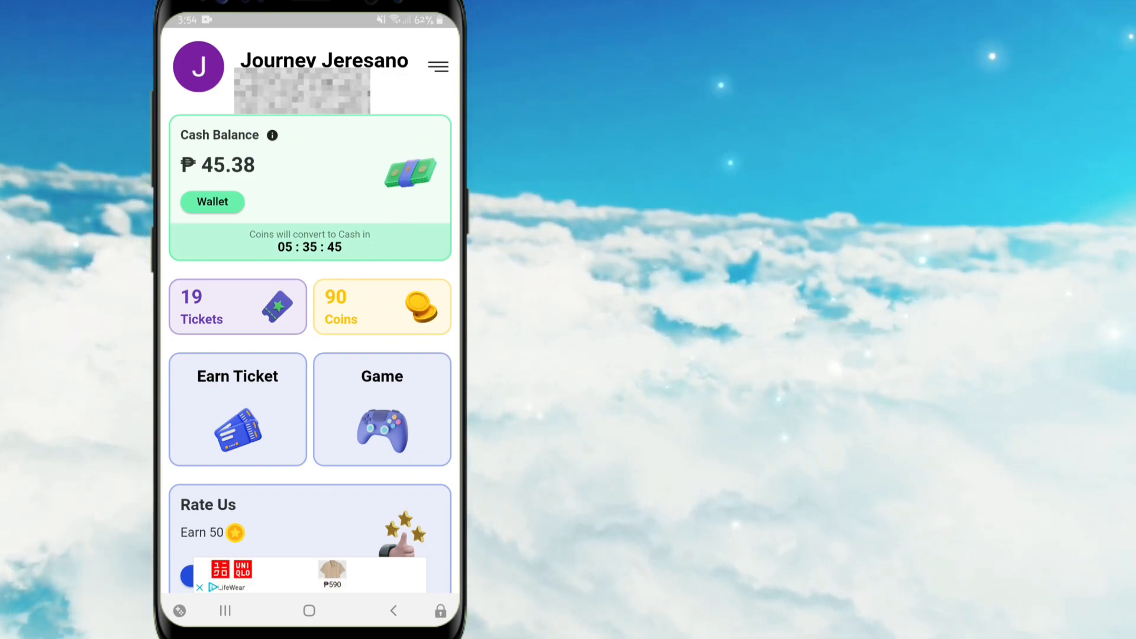
# Watch a rewarded ad from the Earn Ticket offer to gain +2 tickets
pyautogui.click(381, 306)
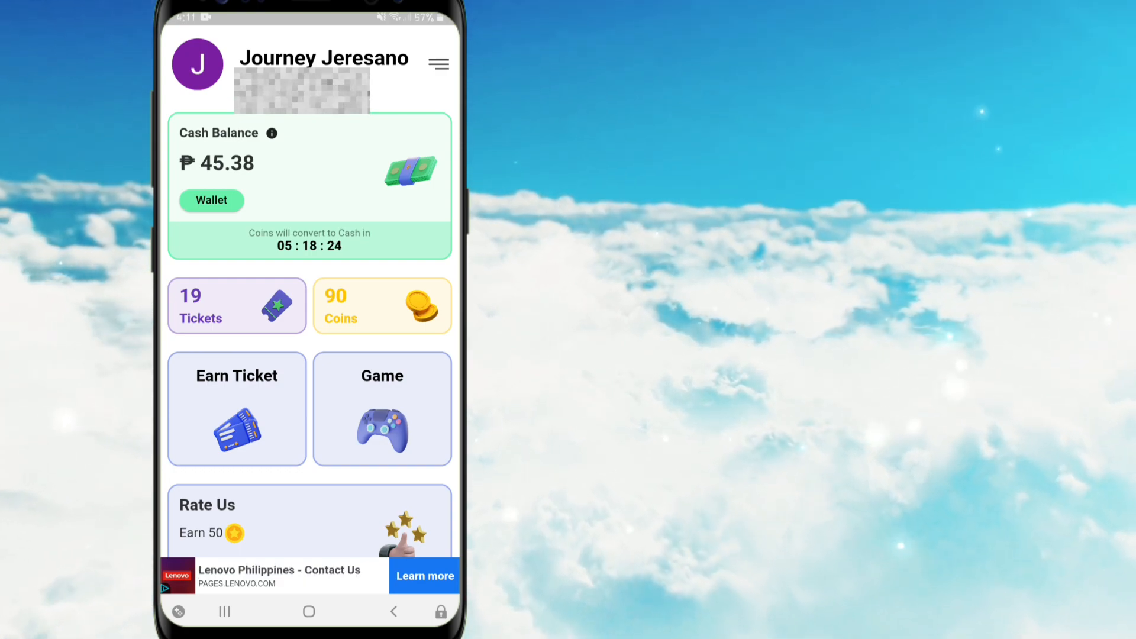
pyautogui.click(236, 409)
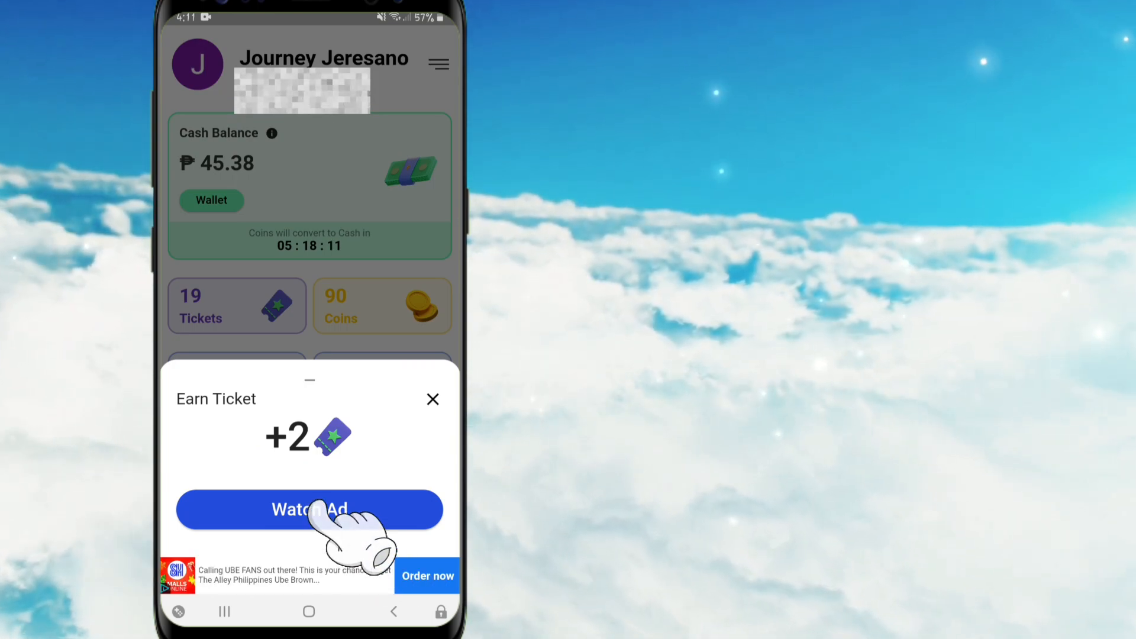
pyautogui.click(309, 509)
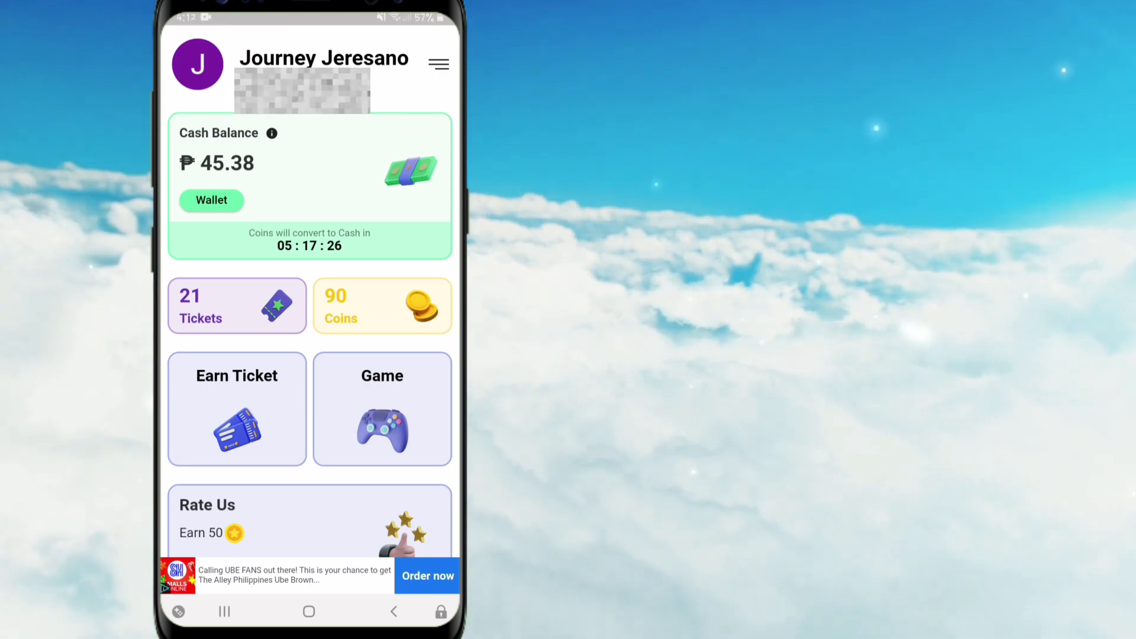
# Scroll down the home screen and open the Task Offer list of offerwalls
pyautogui.scroll(-3)
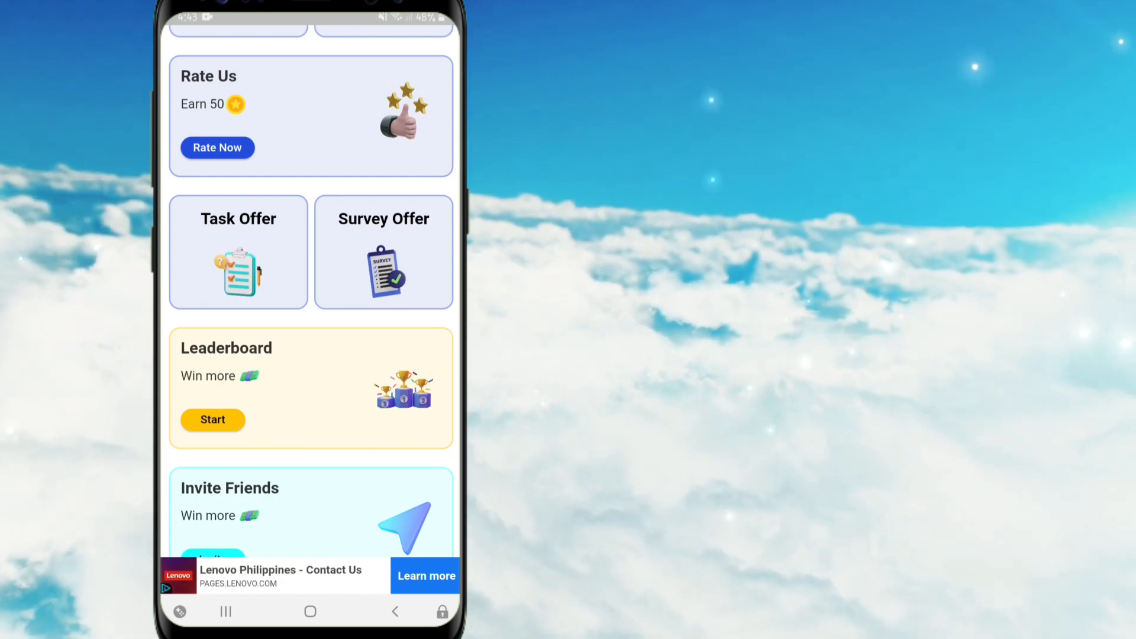
pyautogui.click(238, 251)
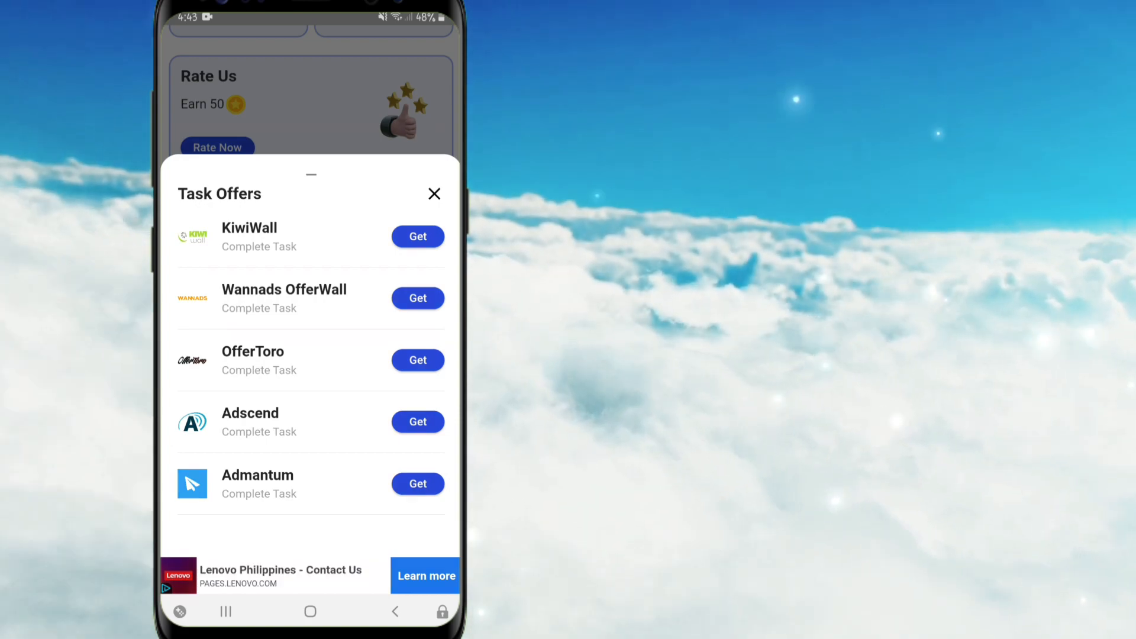
# Open the OfferToro offer wall and scroll through its app and survey offers
pyautogui.click(418, 360)
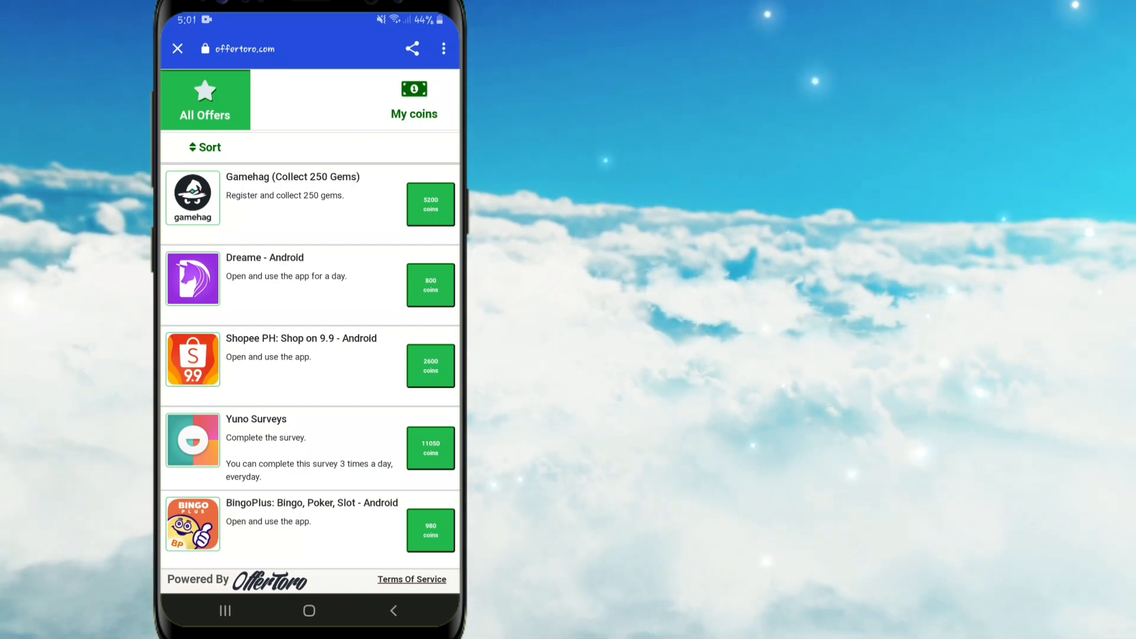
pyautogui.scroll(-3)
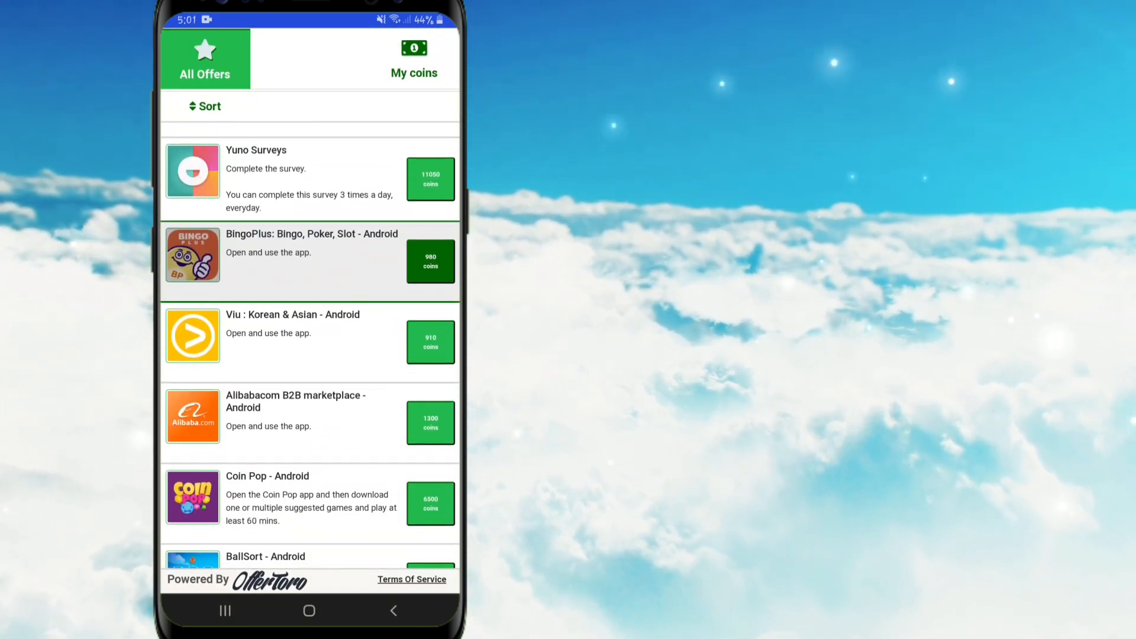
pyautogui.scroll(-3)
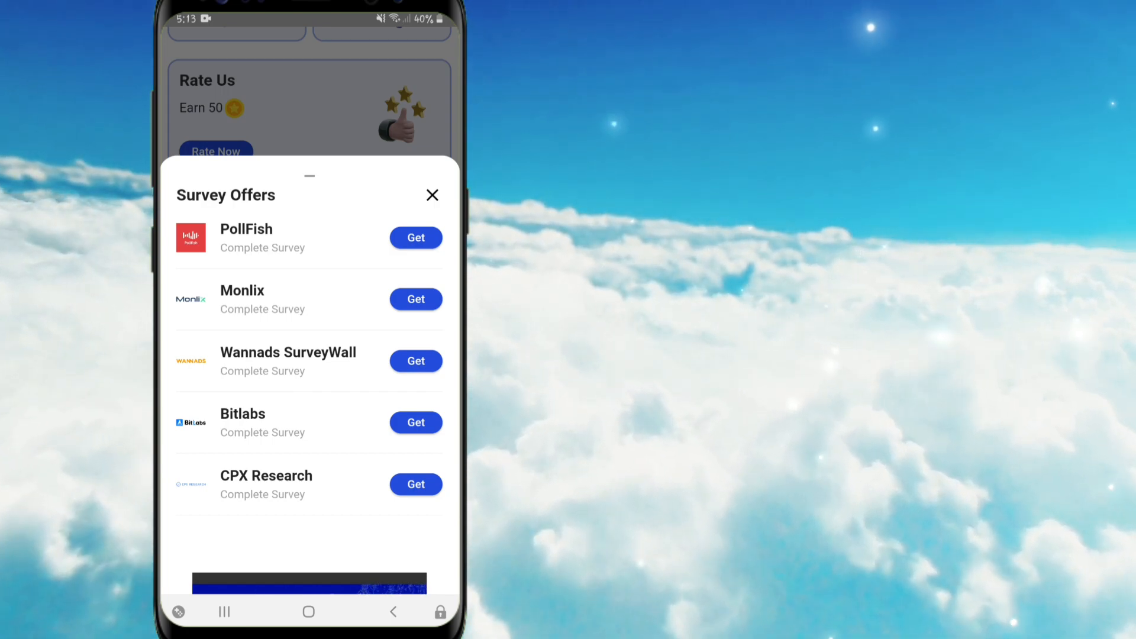
# Close the Survey Offers sheet with its X button
pyautogui.click(432, 194)
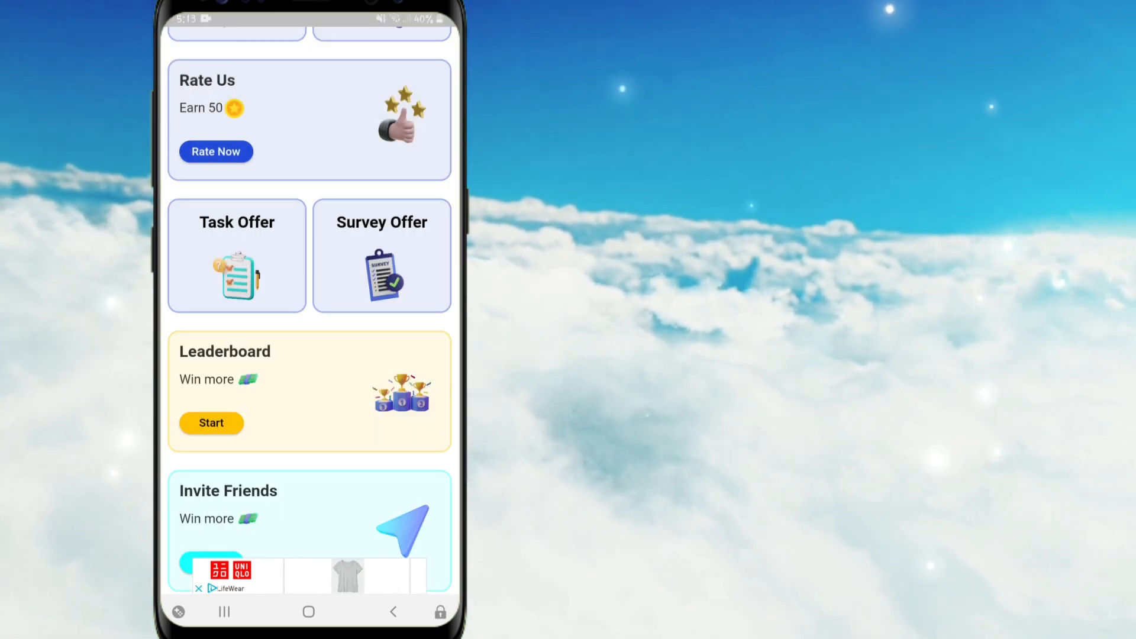
pyautogui.scroll(-3)
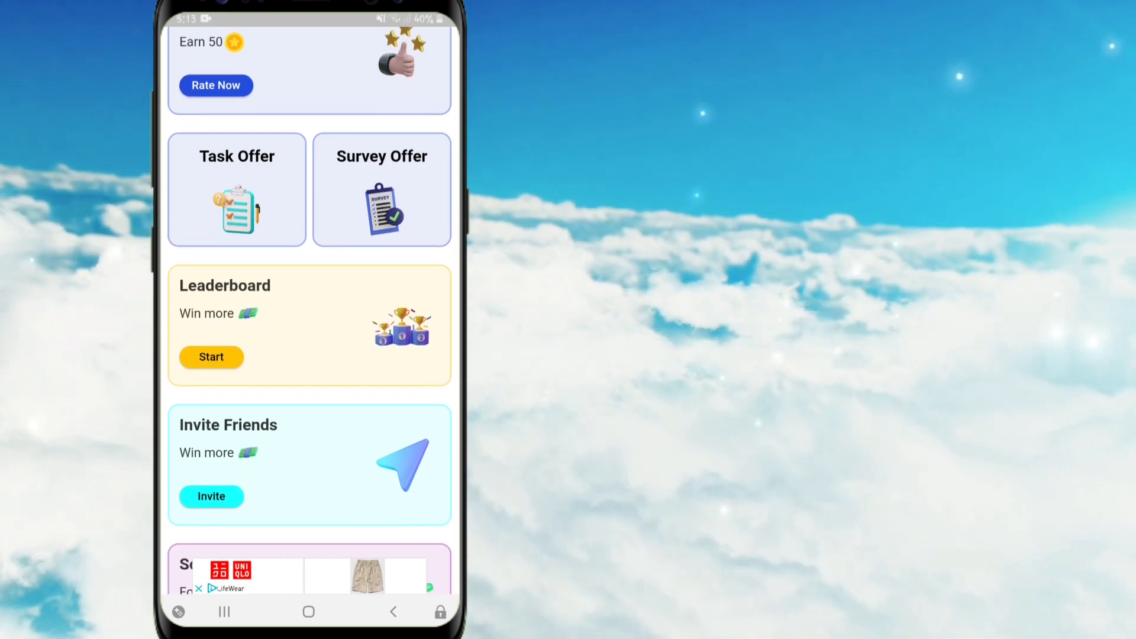
pyautogui.scroll(-3)
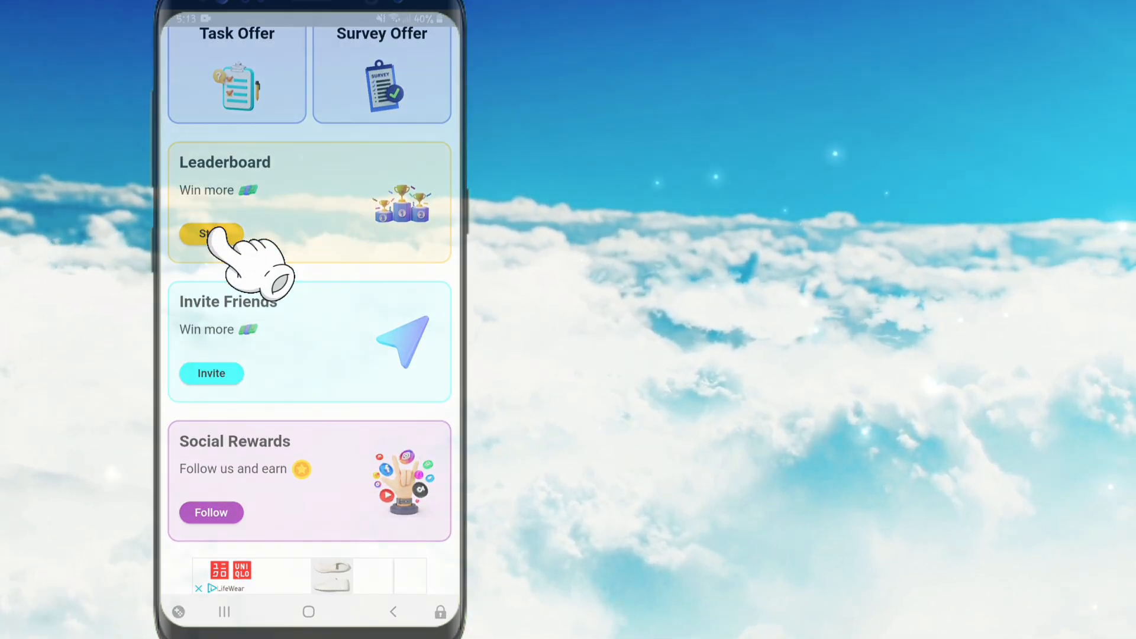
pyautogui.click(210, 234)
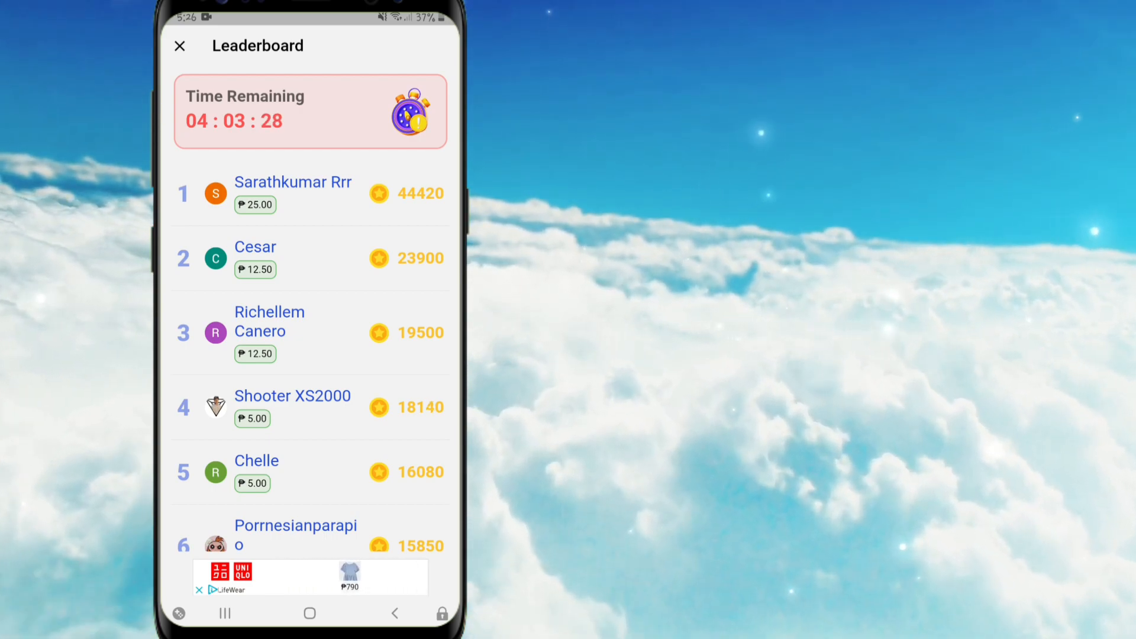
pyautogui.scroll(-3)
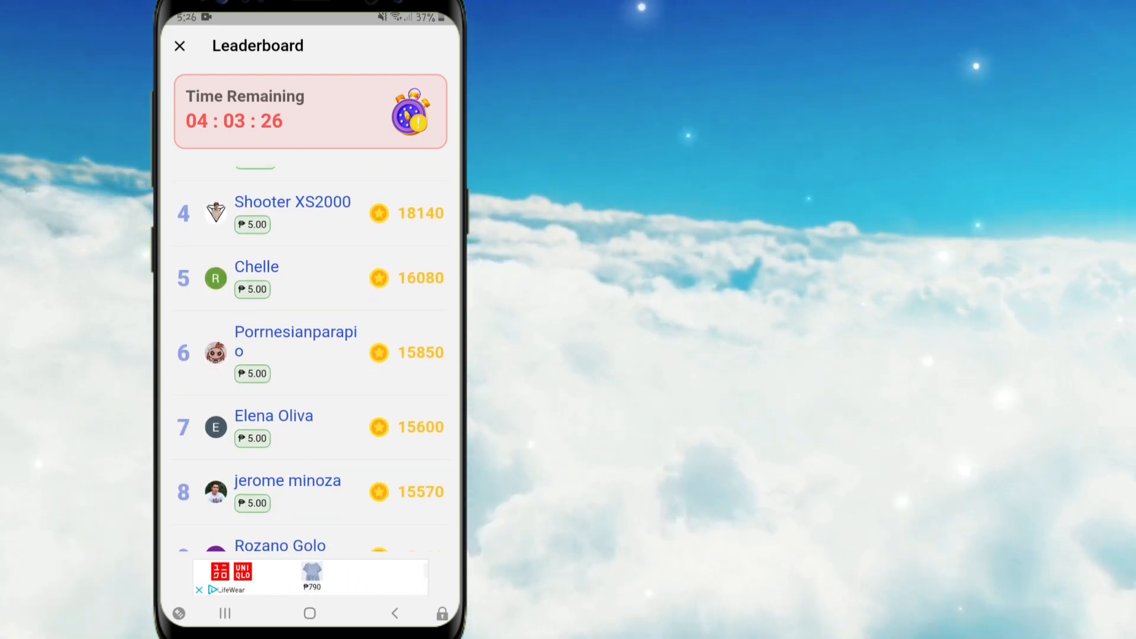
pyautogui.scroll(-3)
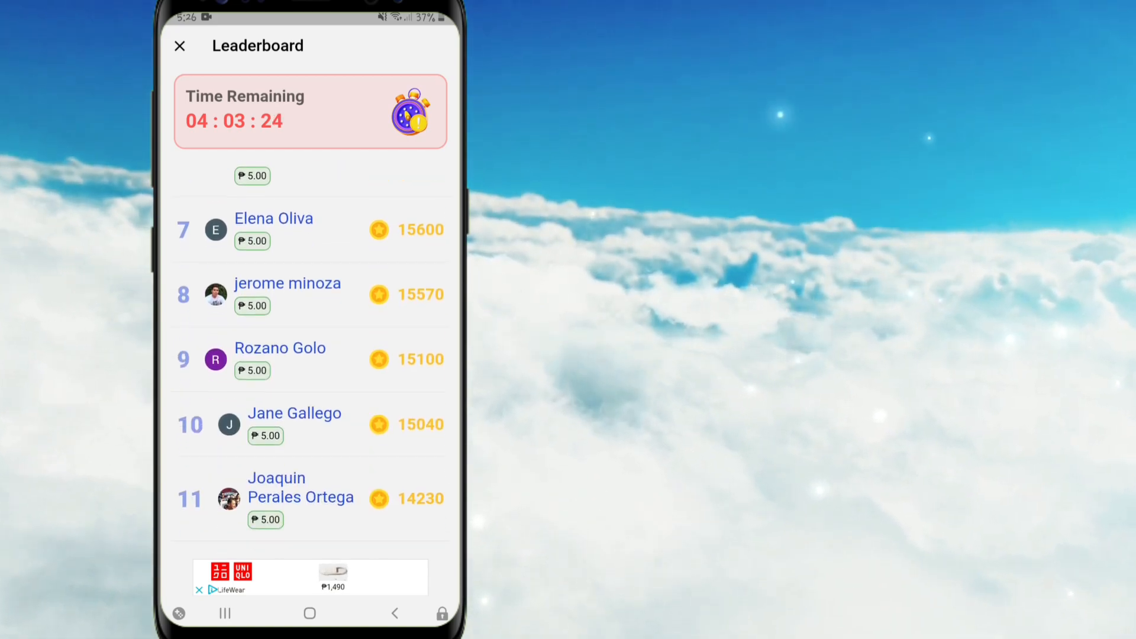
pyautogui.scroll(-3)
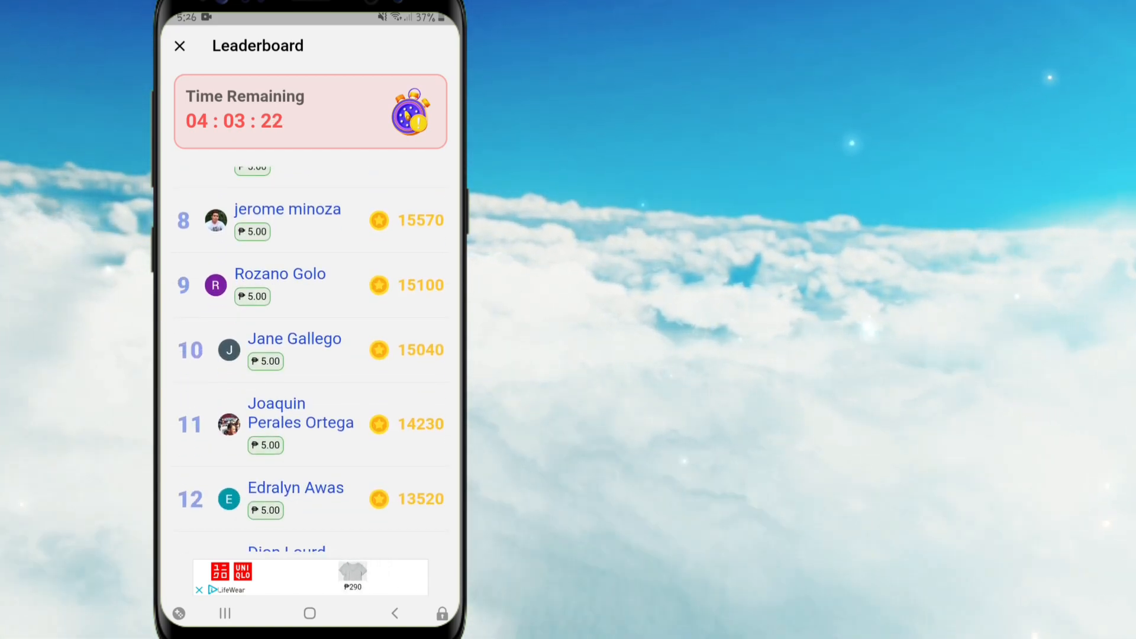
pyautogui.scroll(-3)
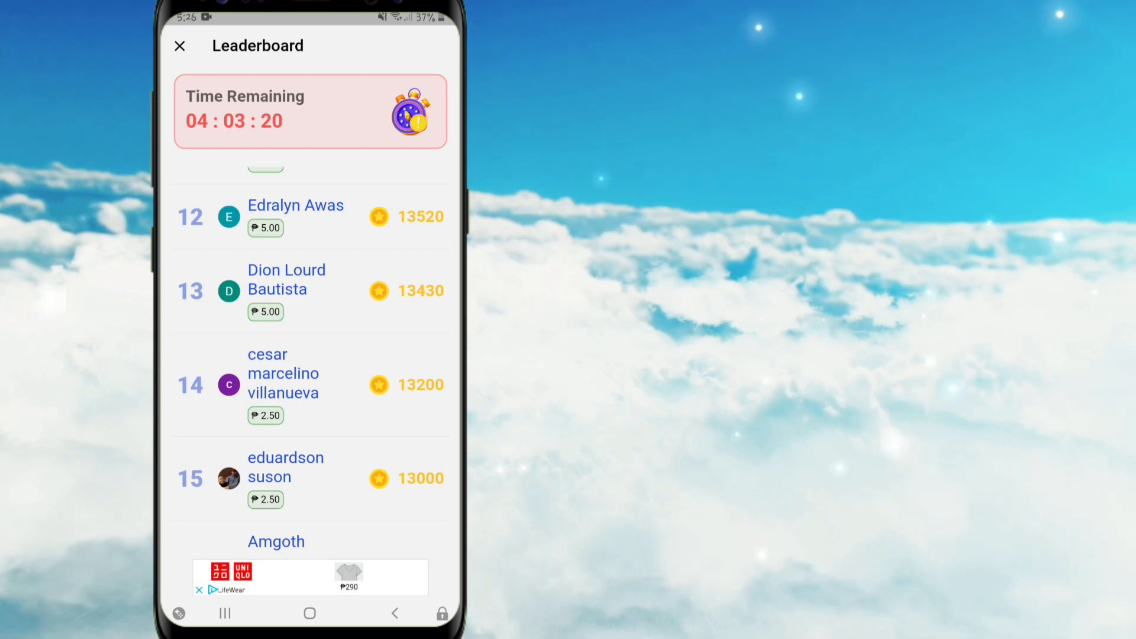
pyautogui.scroll(-3)
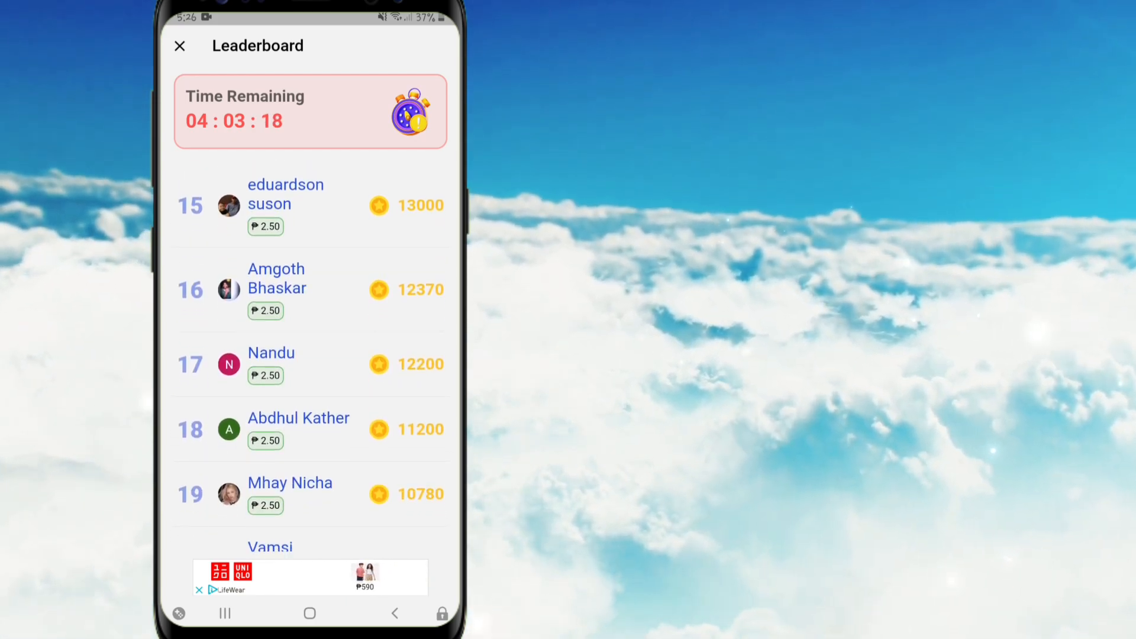
pyautogui.scroll(-3)
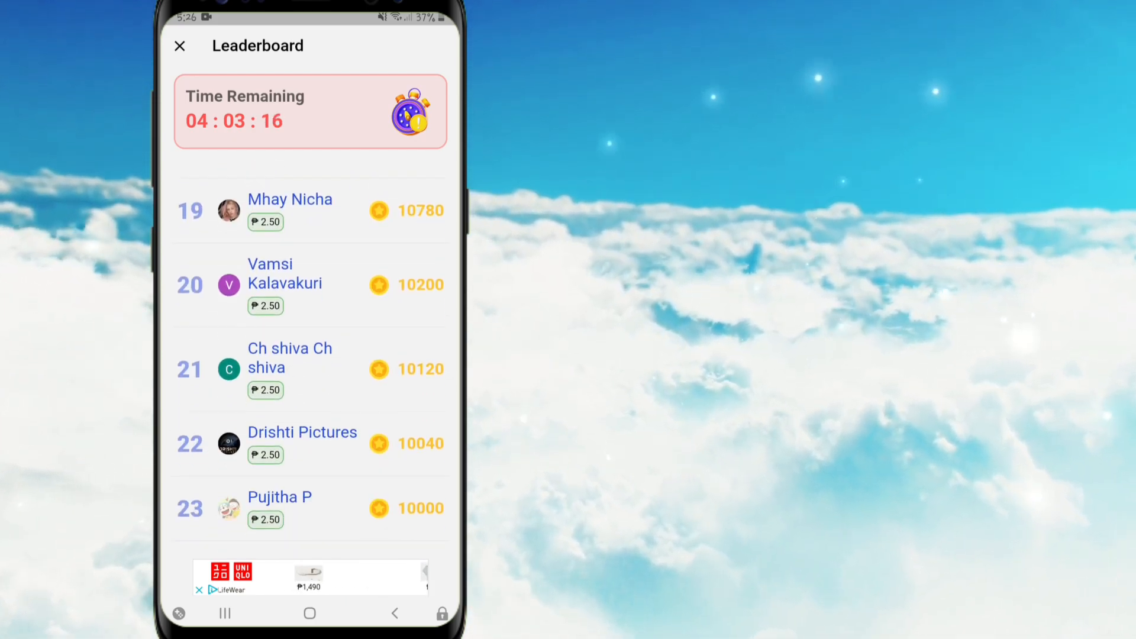
pyautogui.scroll(-3)
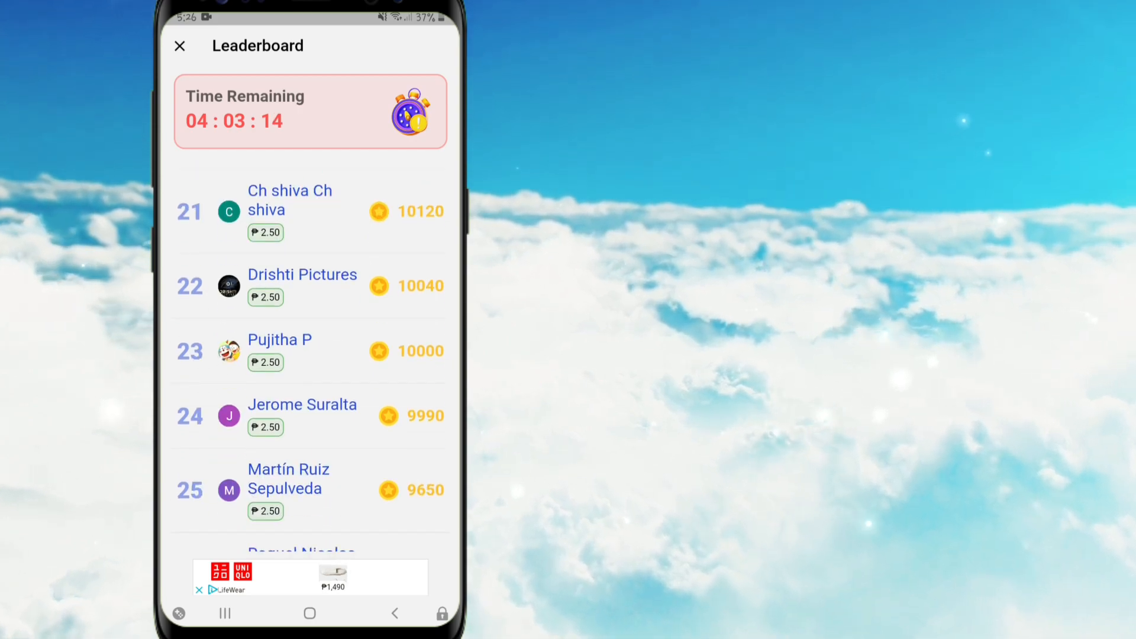
pyautogui.scroll(-3)
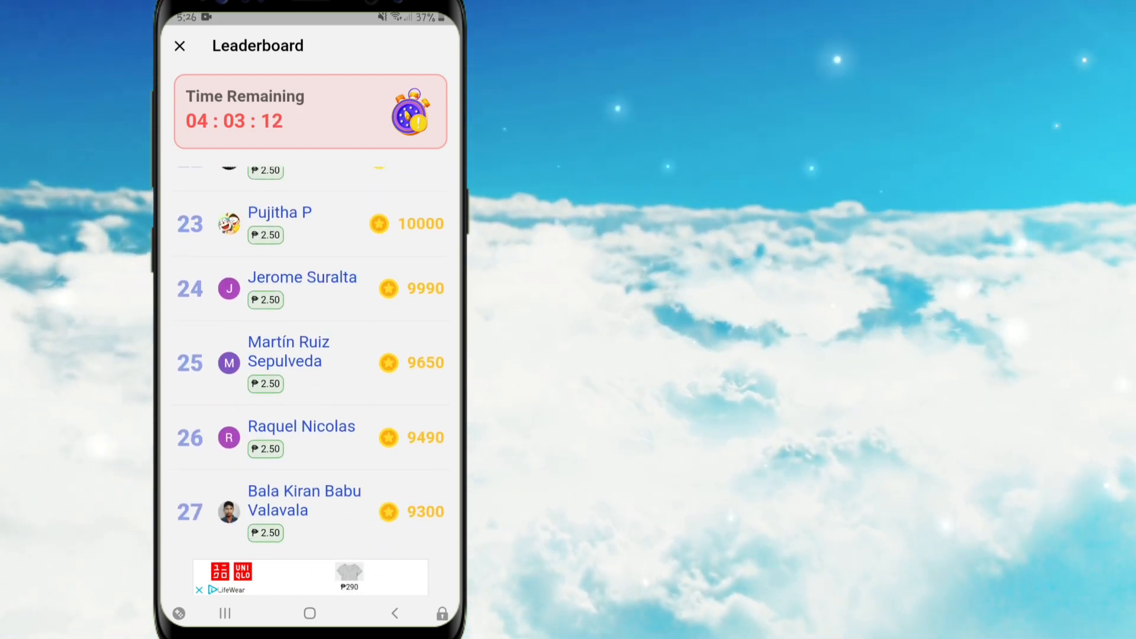
pyautogui.scroll(-3)
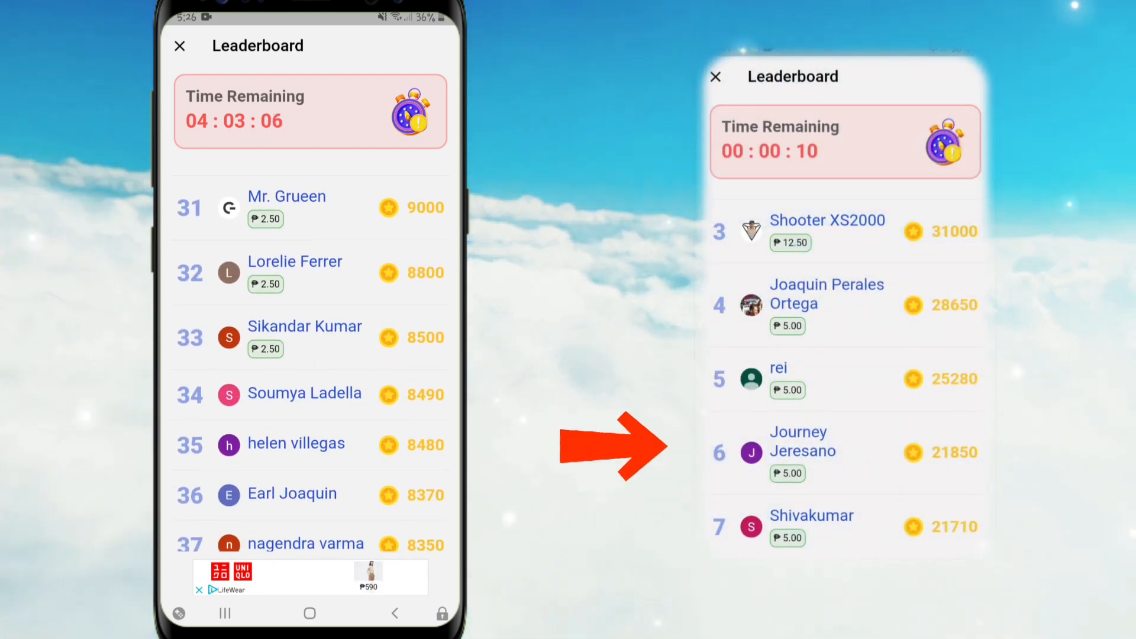
pyautogui.scroll(-3)
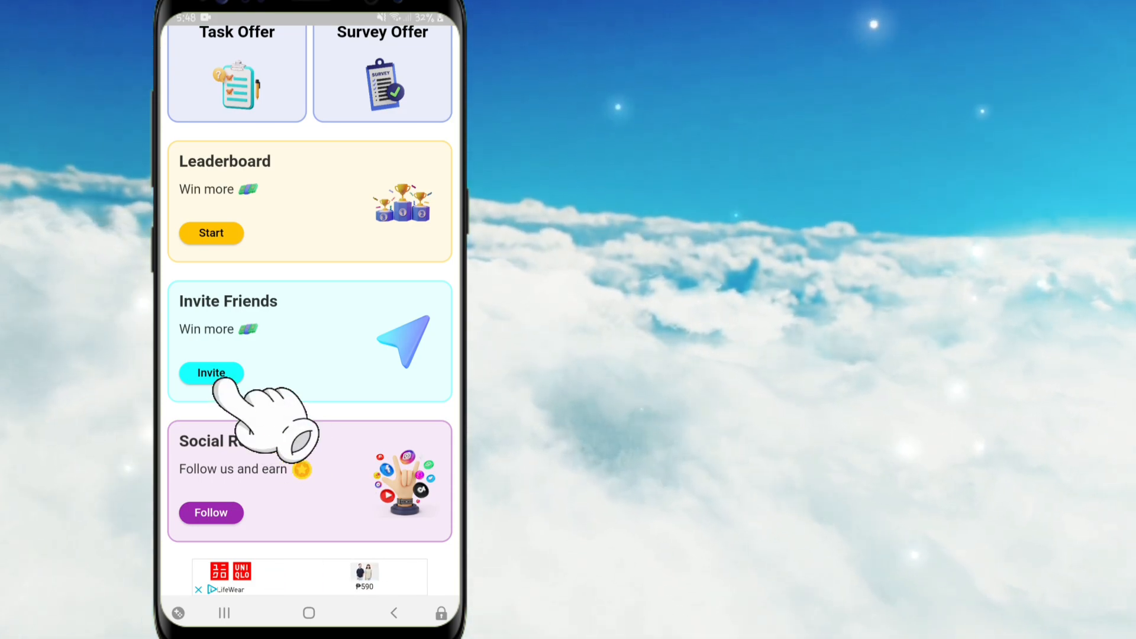
# View the invite-friends rewards and referral rules, then close them
pyautogui.click(210, 373)
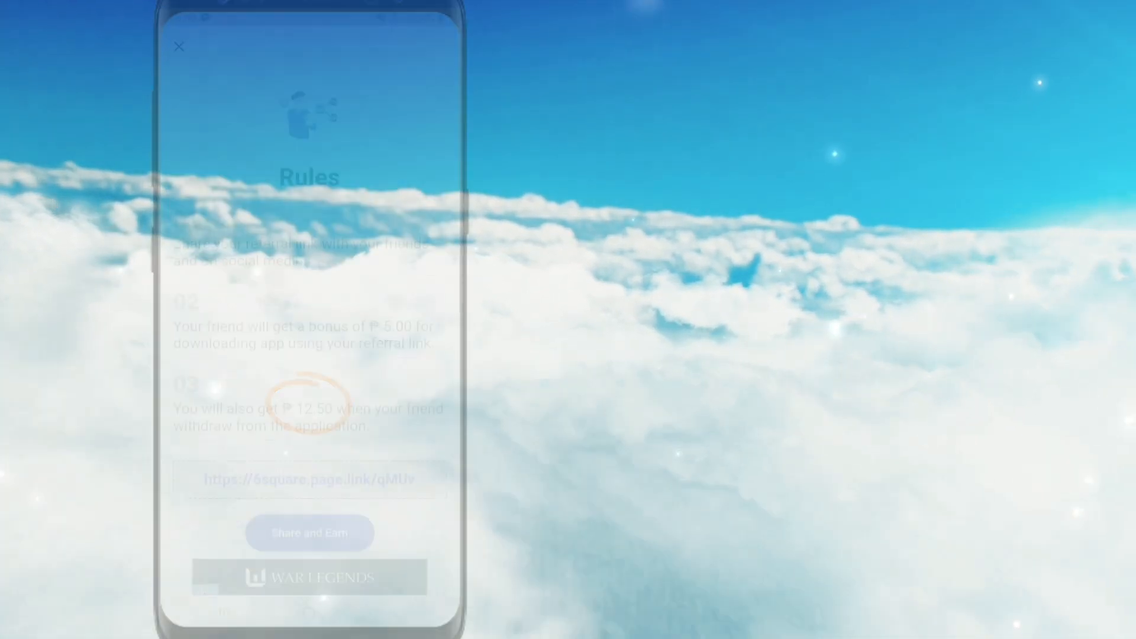
pyautogui.click(180, 46)
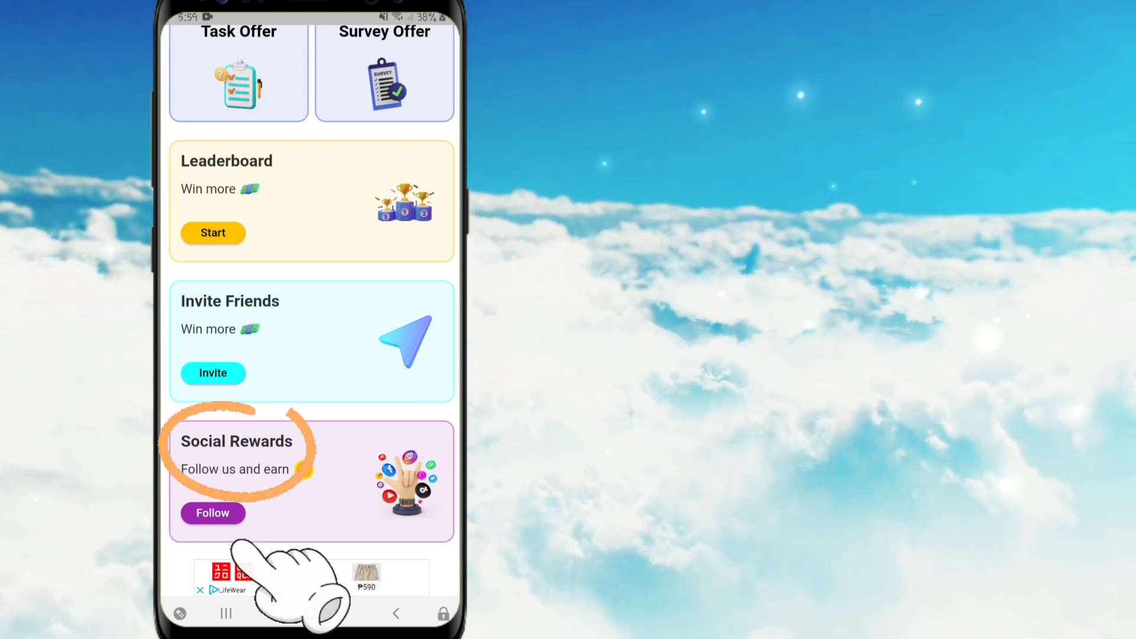
pyautogui.click(213, 513)
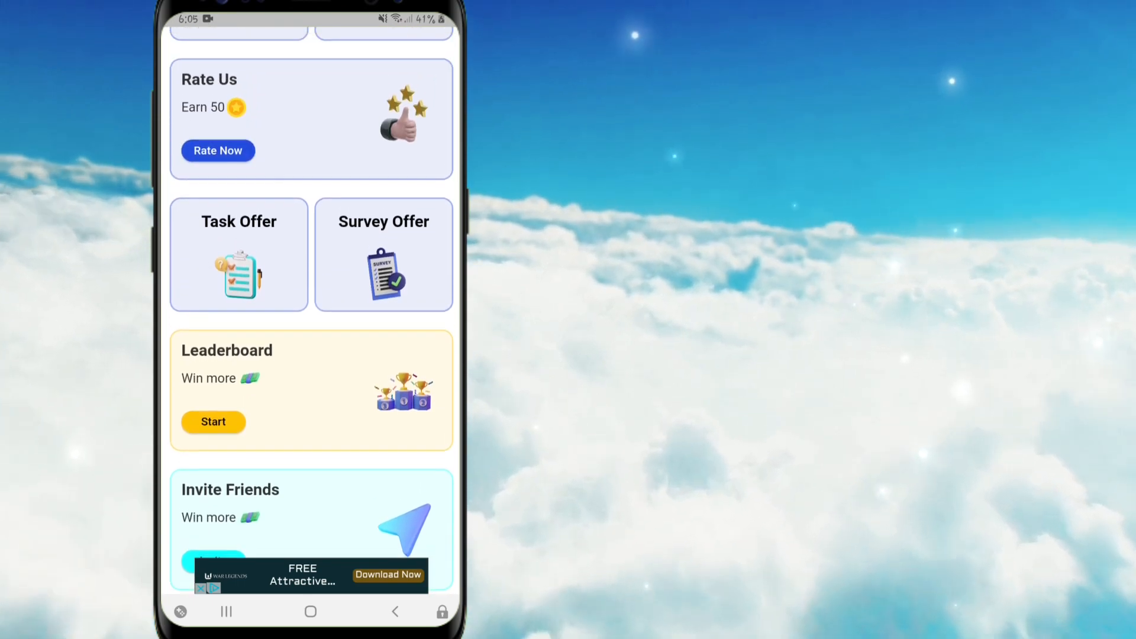
# Switch the wallet's payout method to PayPal and save the account details
pyautogui.scroll(-3)
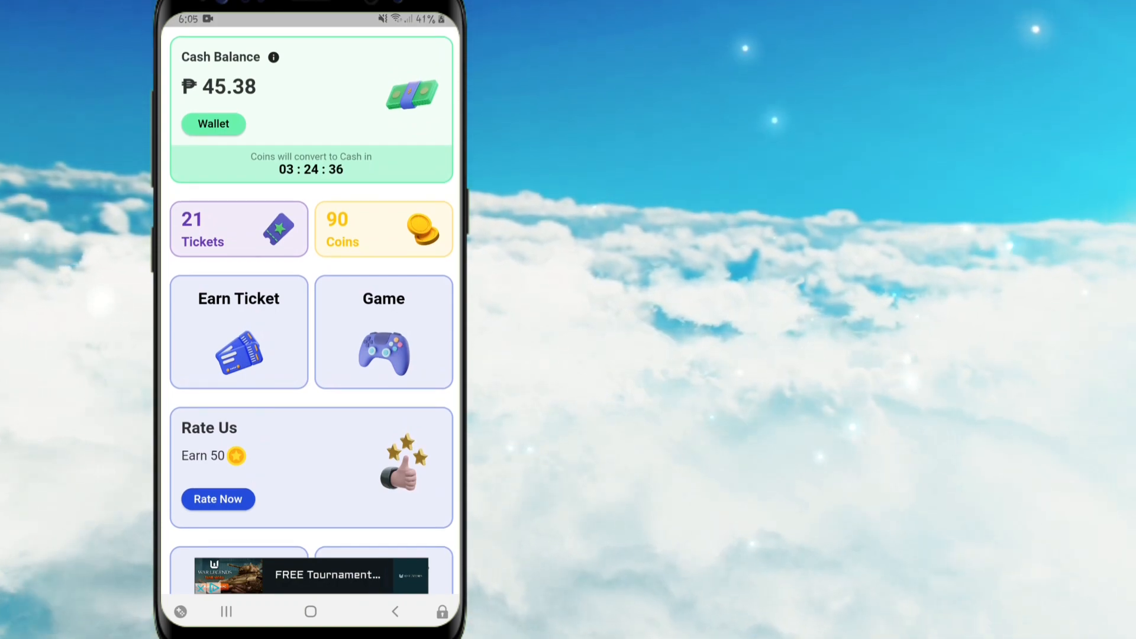
pyautogui.click(213, 123)
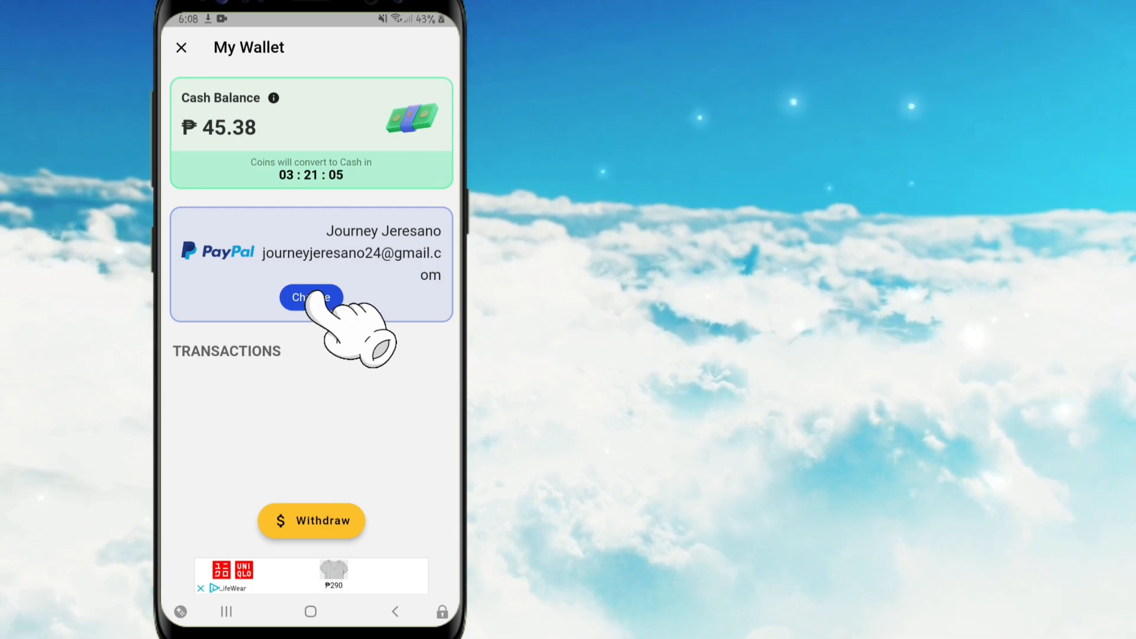
pyautogui.click(310, 297)
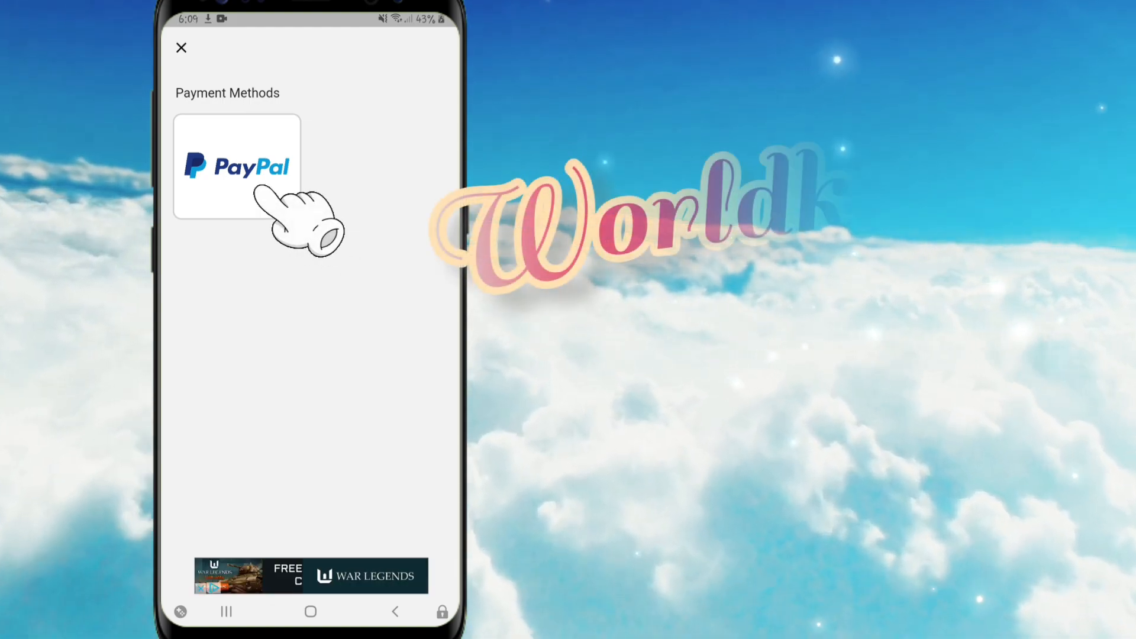
pyautogui.click(236, 165)
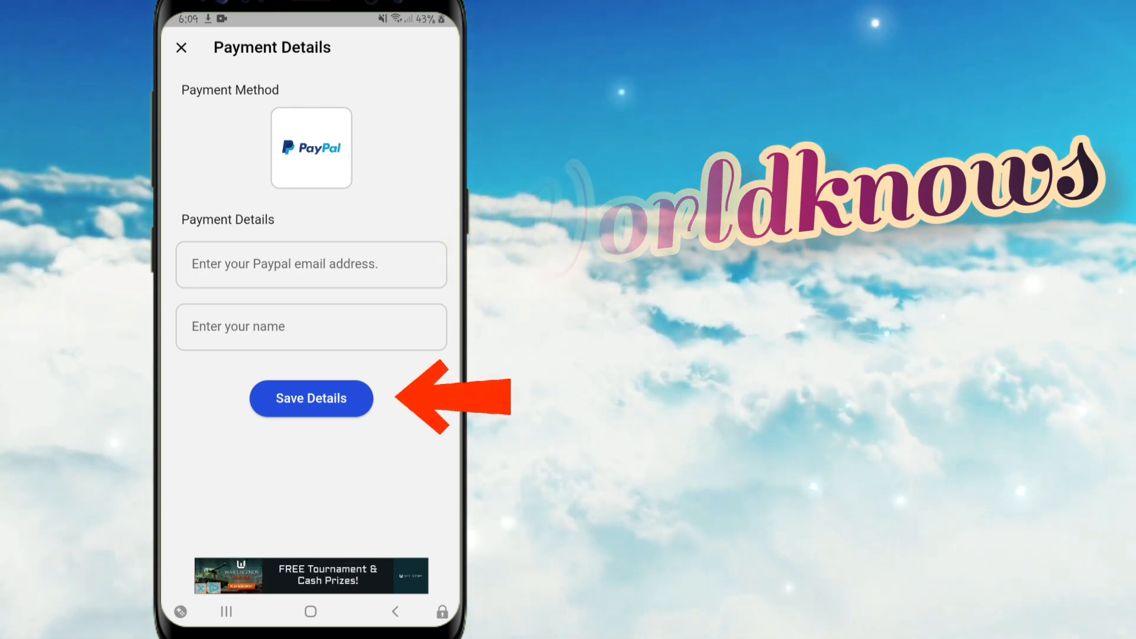
pyautogui.click(311, 398)
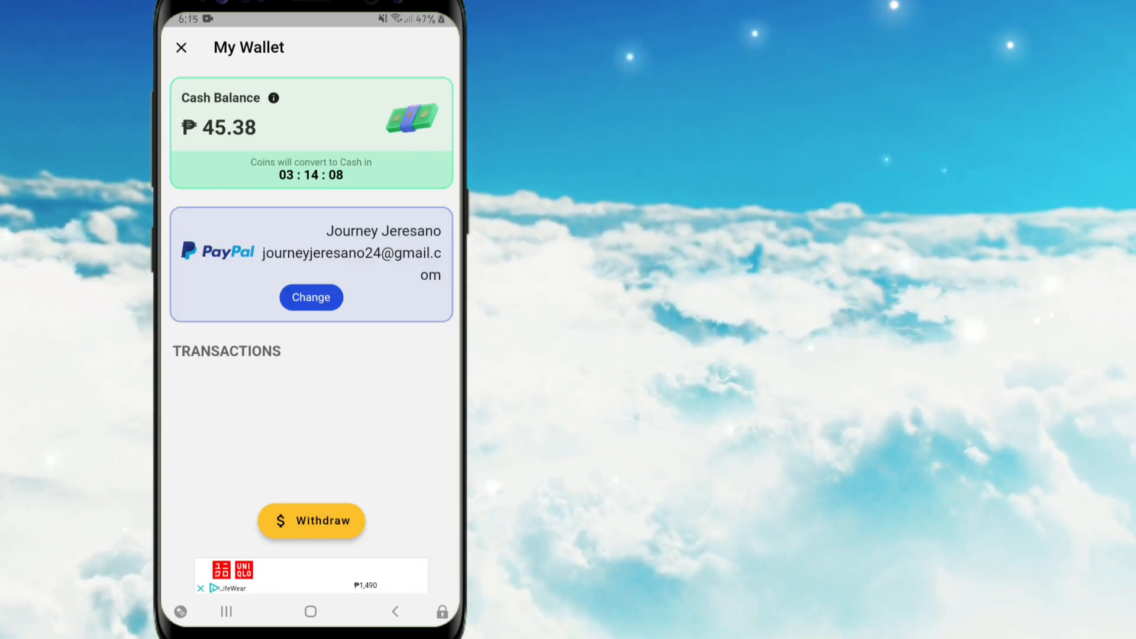
# Open the withdrawal Transfer screen and check the ₱150 amount options and fee note
pyautogui.click(311, 521)
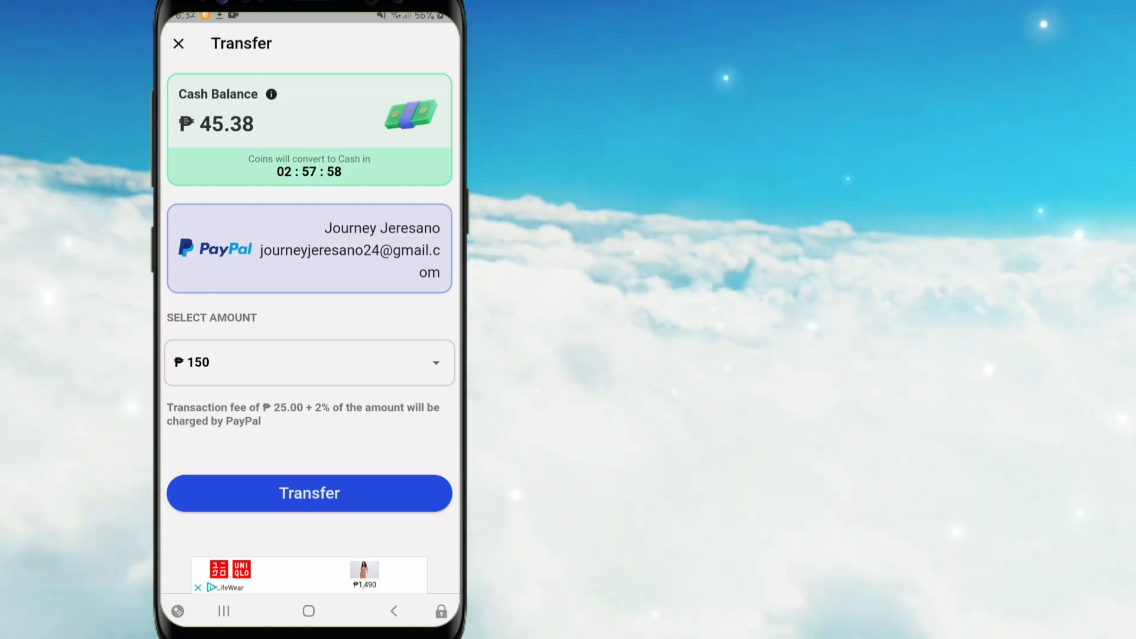
pyautogui.click(177, 43)
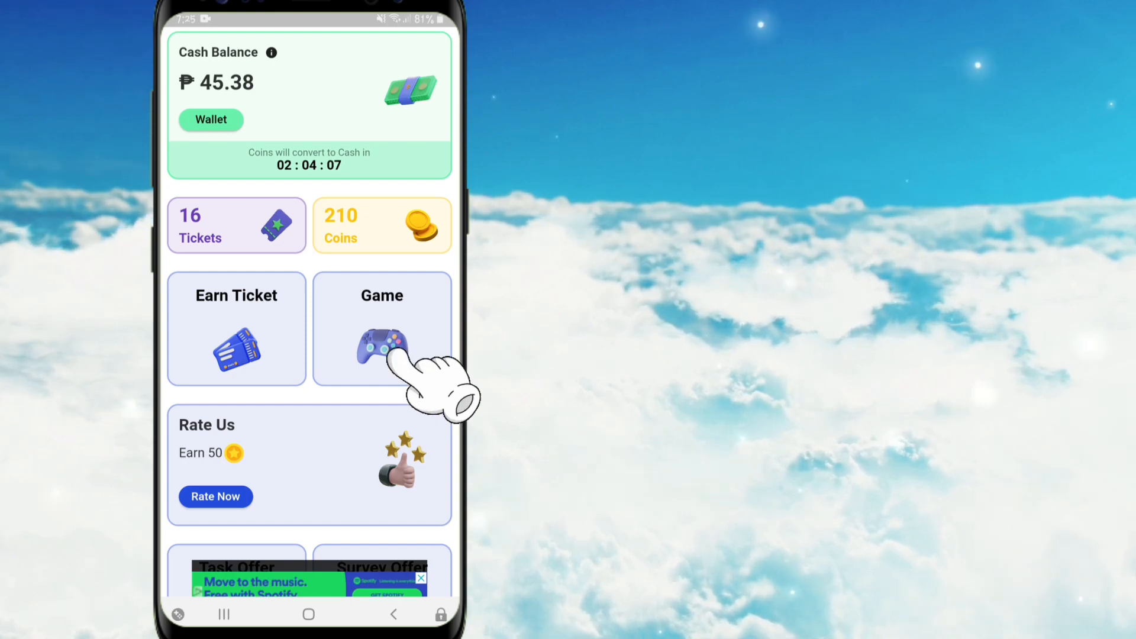
# Win a memory-game round by revealing the tiles, then close the +10 coins reward
pyautogui.click(381, 330)
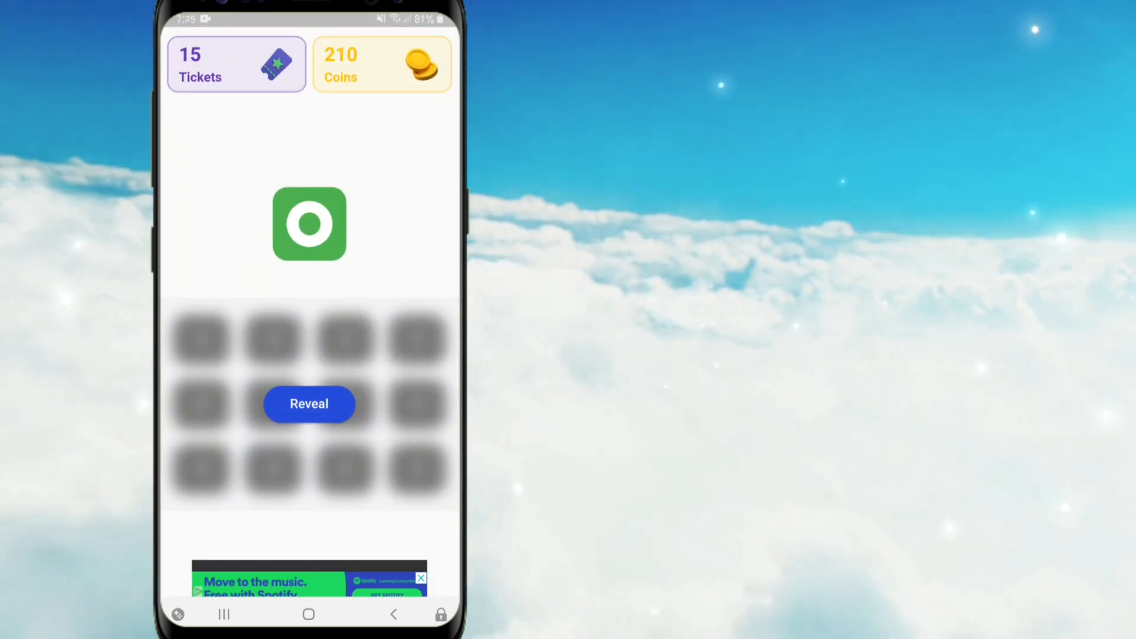
pyautogui.click(309, 404)
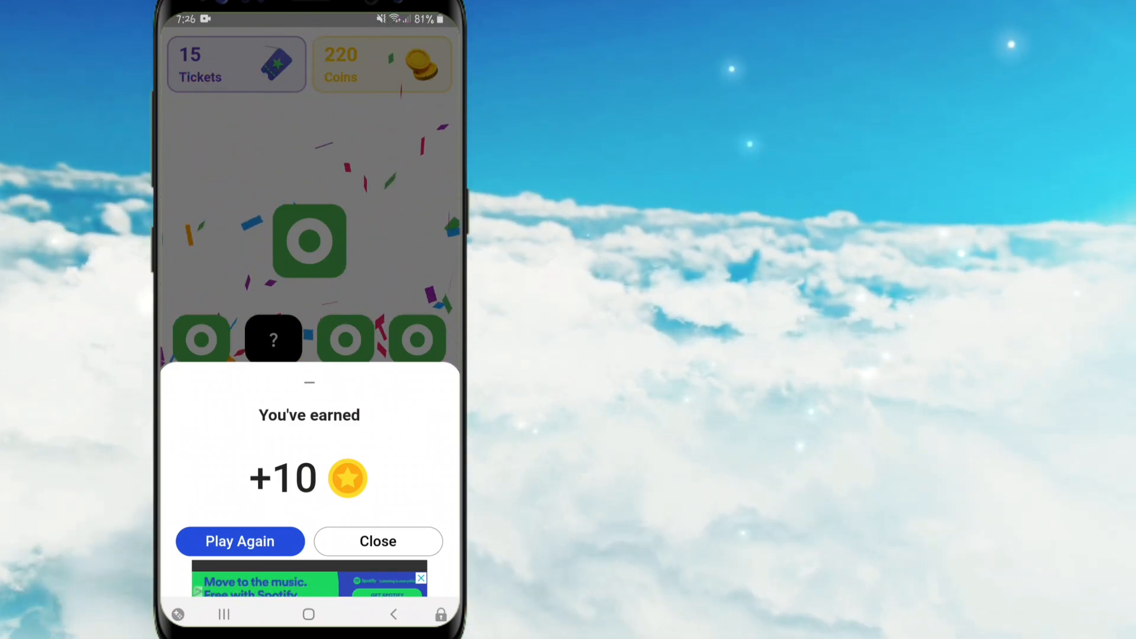
pyautogui.click(378, 541)
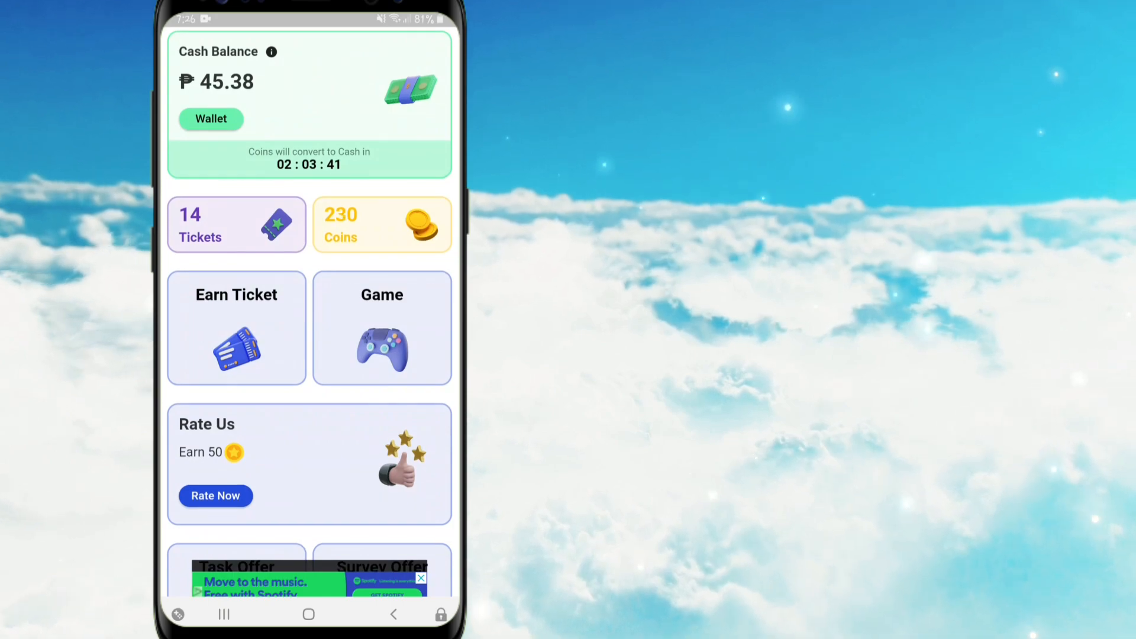
# Play more memory-game rounds and close the ad, leaving 2 tickets and 370 coins
pyautogui.click(381, 328)
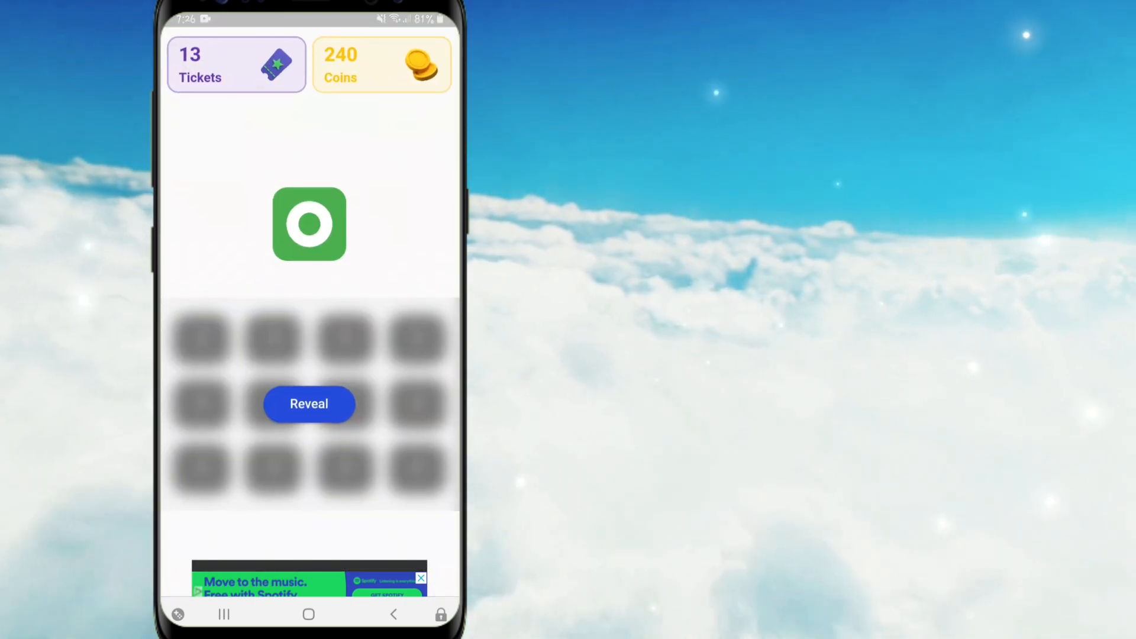
pyautogui.click(308, 404)
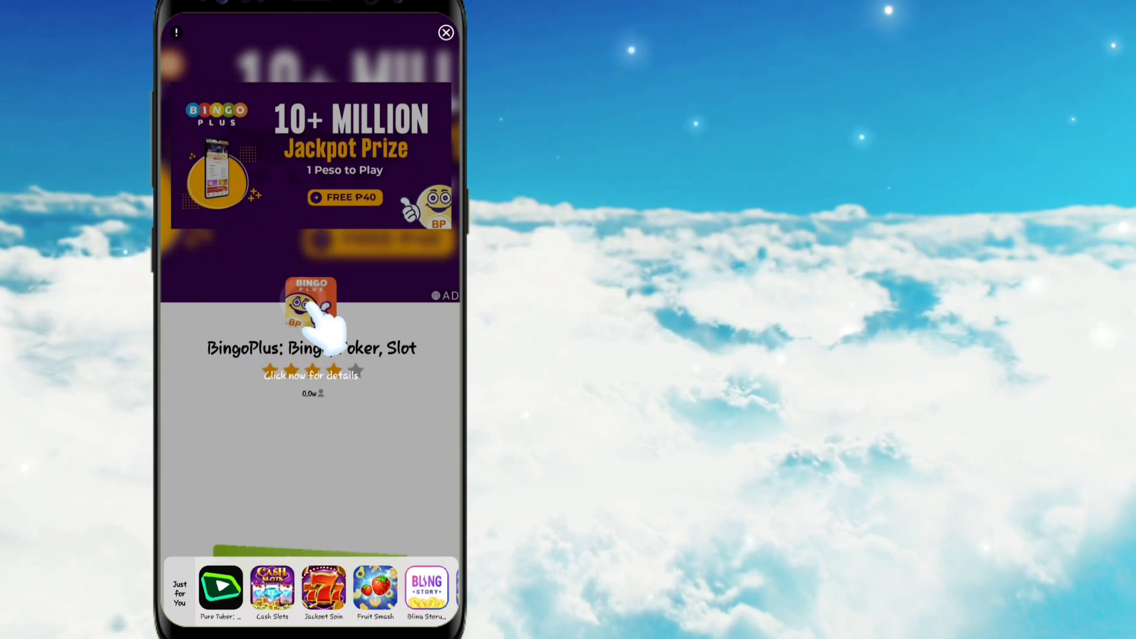
pyautogui.click(447, 33)
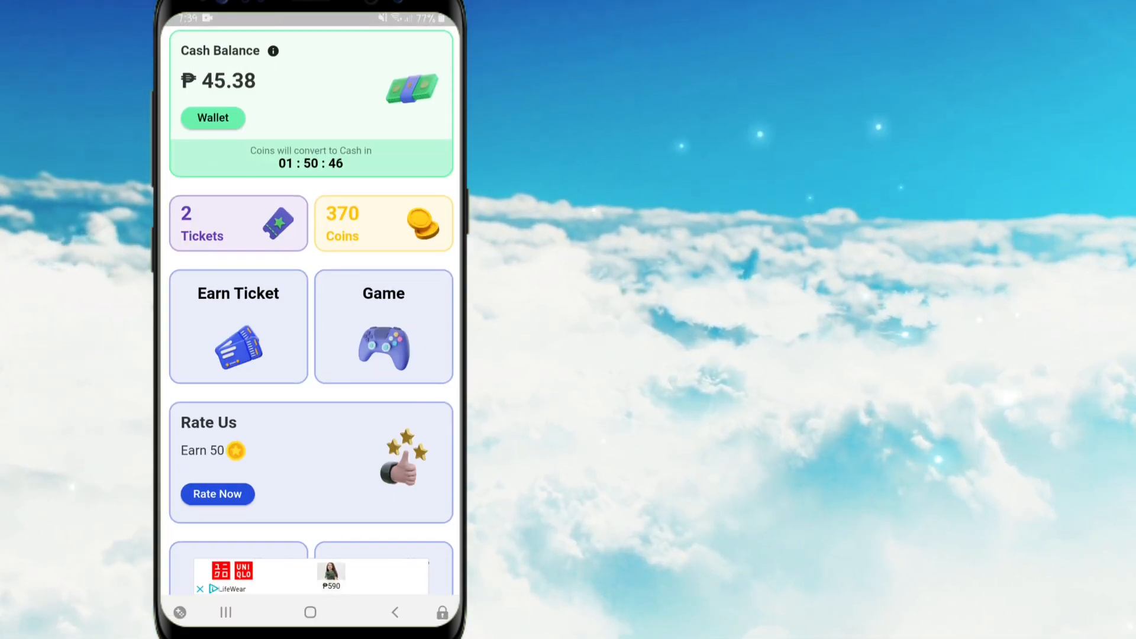
# Watch two rewarded ads from the Earn Ticket offer, raising tickets from 2 to 12
pyautogui.click(238, 326)
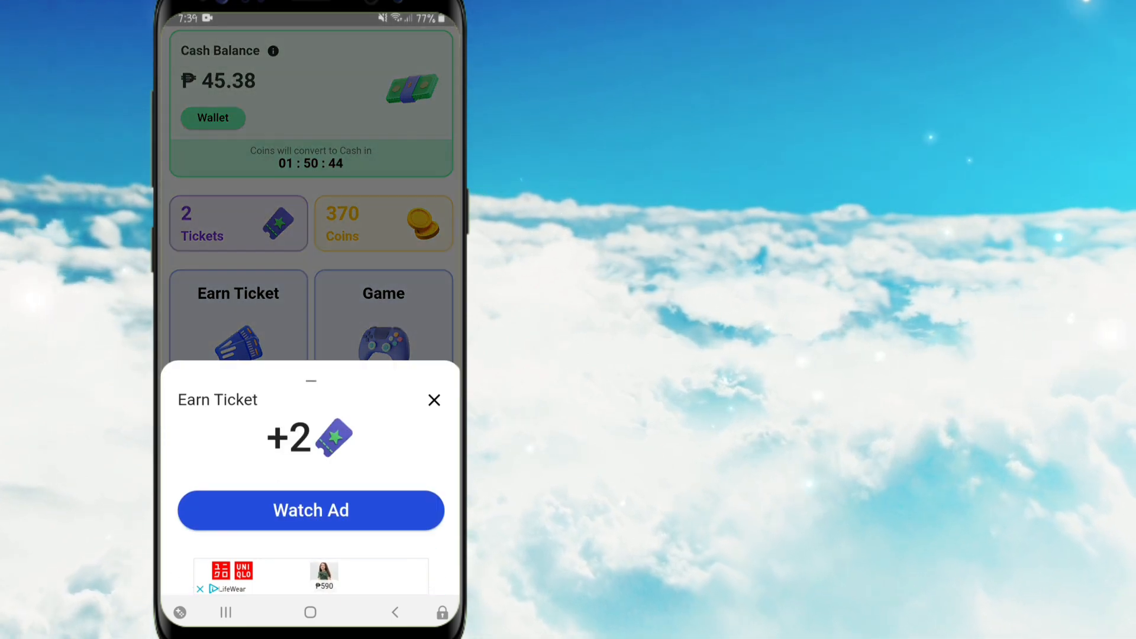
pyautogui.click(310, 510)
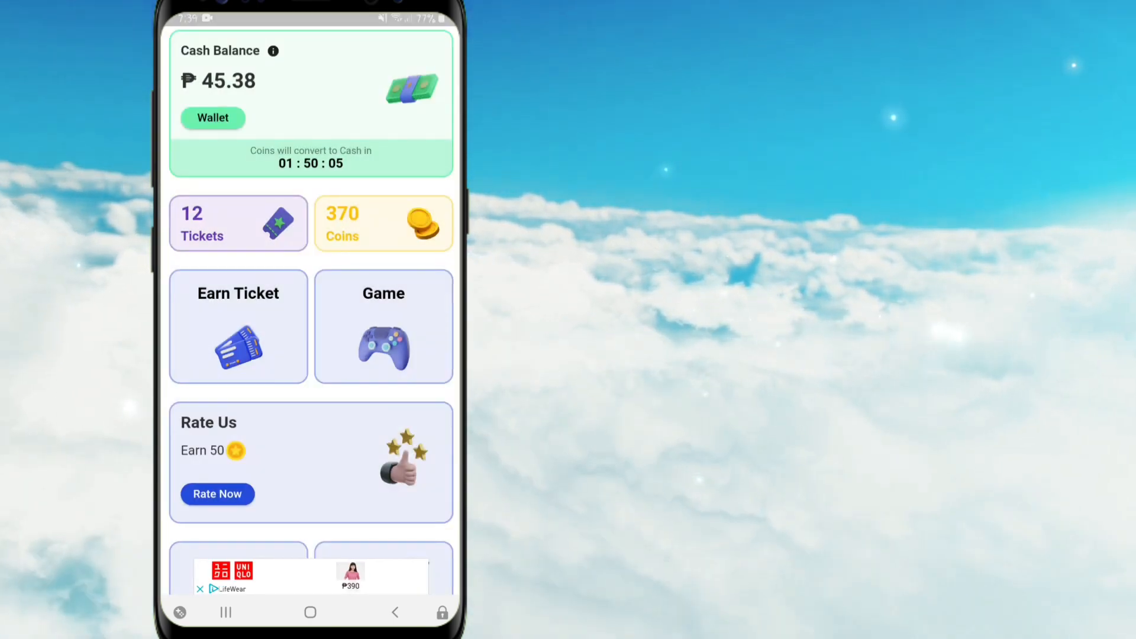
pyautogui.click(238, 326)
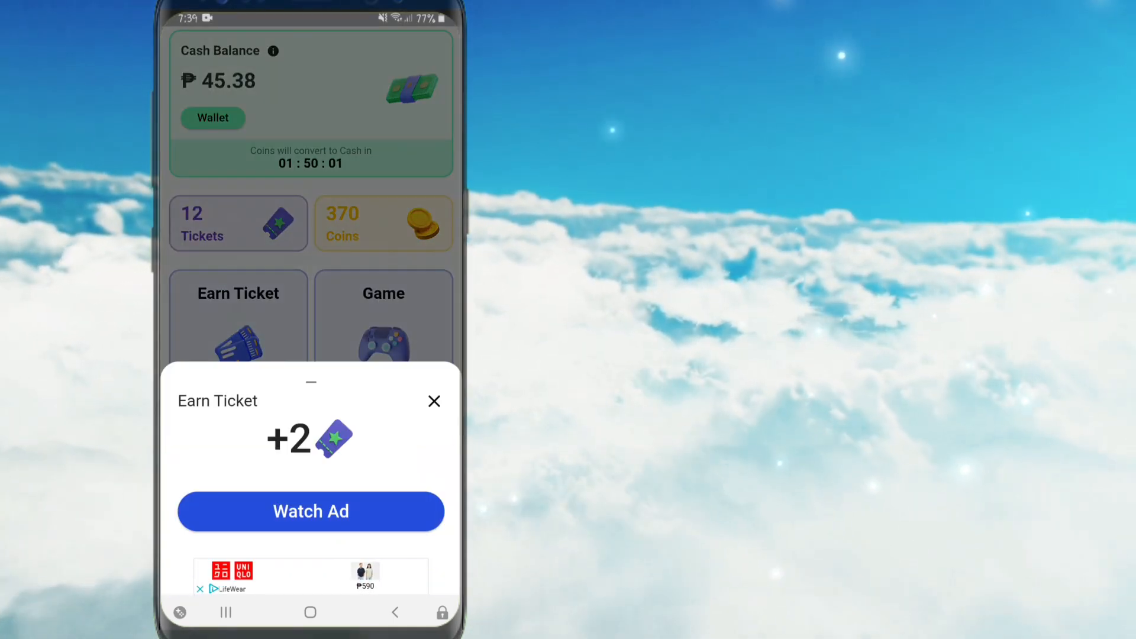
pyautogui.click(433, 401)
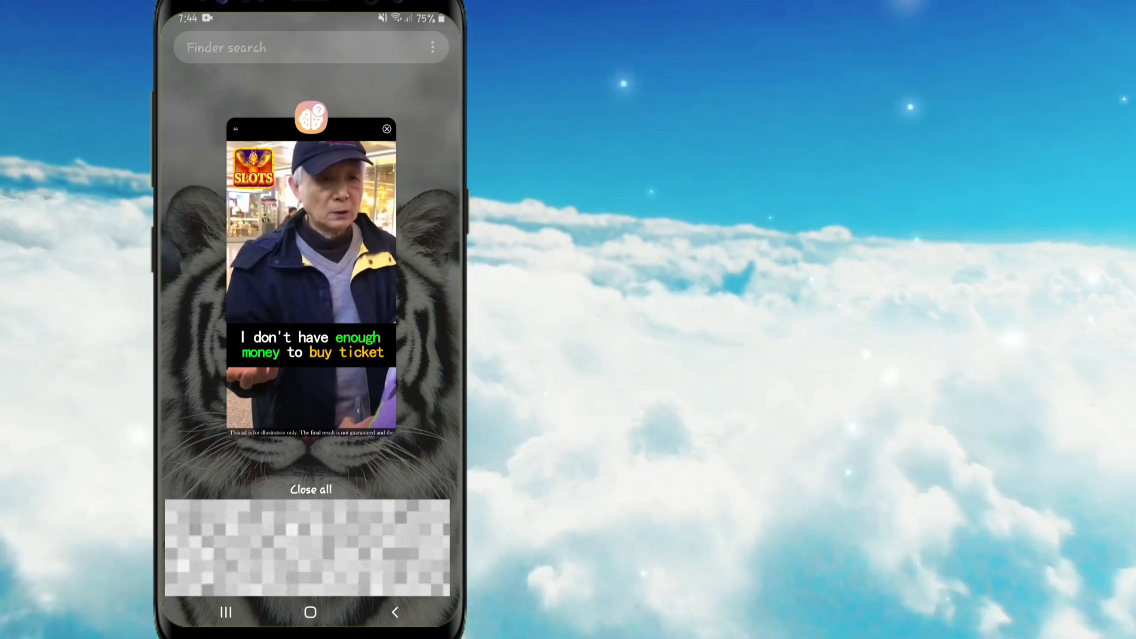
# Reopen Brainy from Recents as a maximized pop-up window and start another ticket ad
pyautogui.click(311, 117)
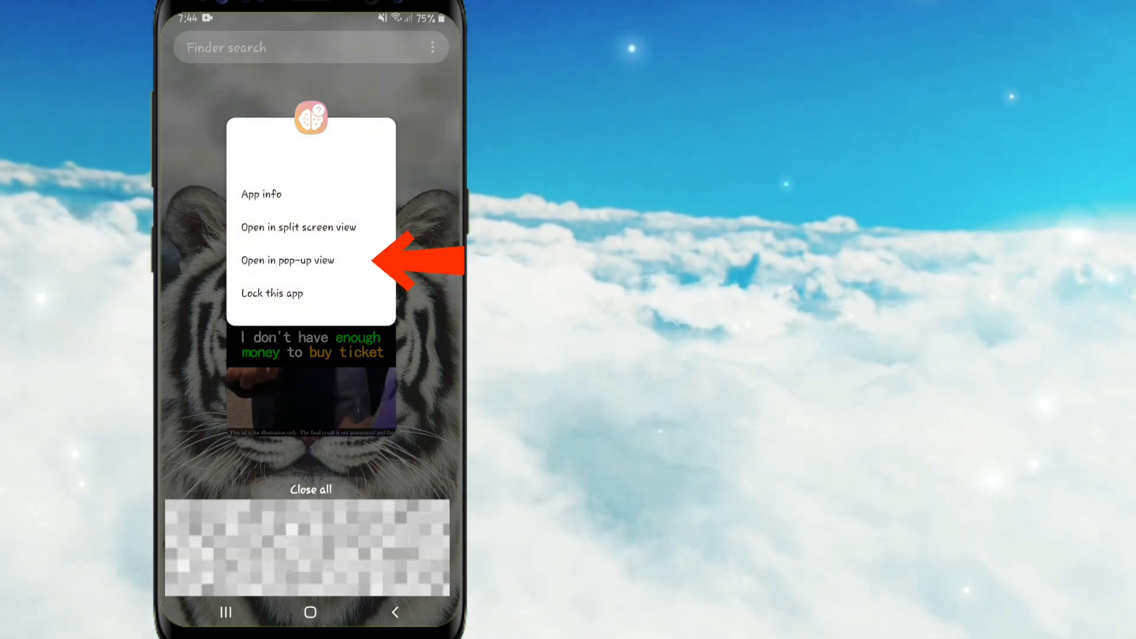
pyautogui.click(287, 261)
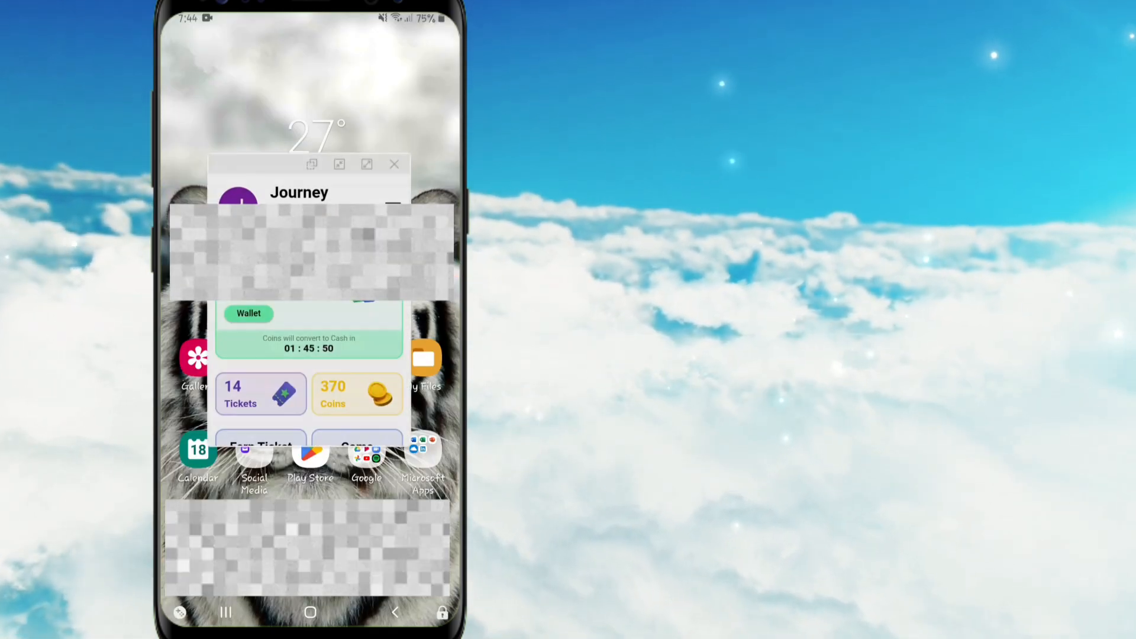
pyautogui.click(367, 165)
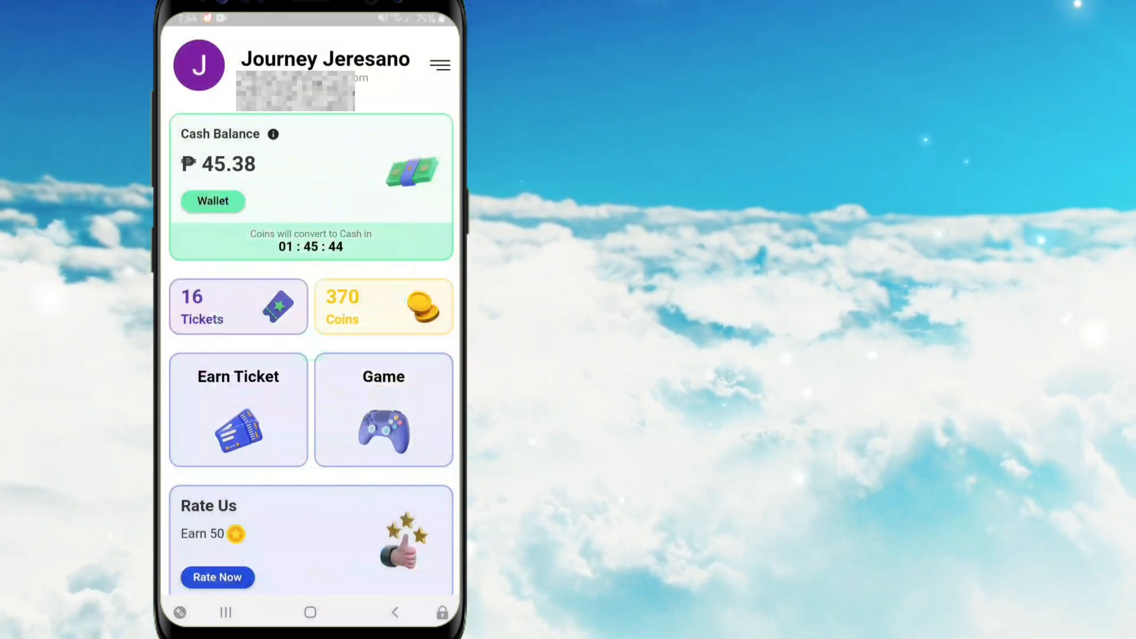
pyautogui.click(238, 410)
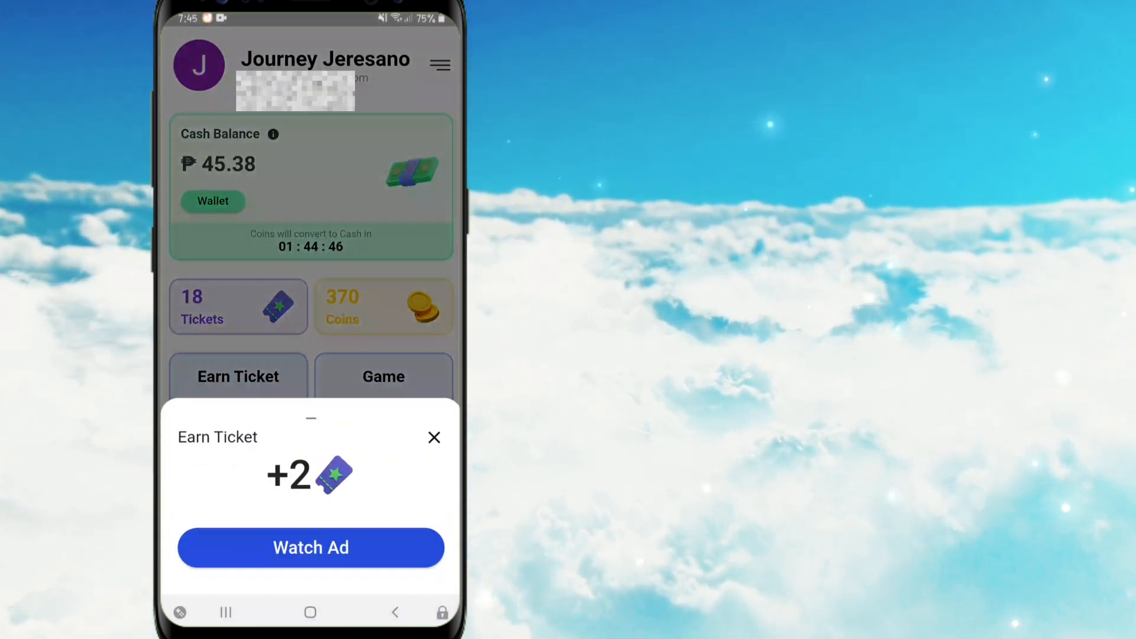
pyautogui.click(310, 546)
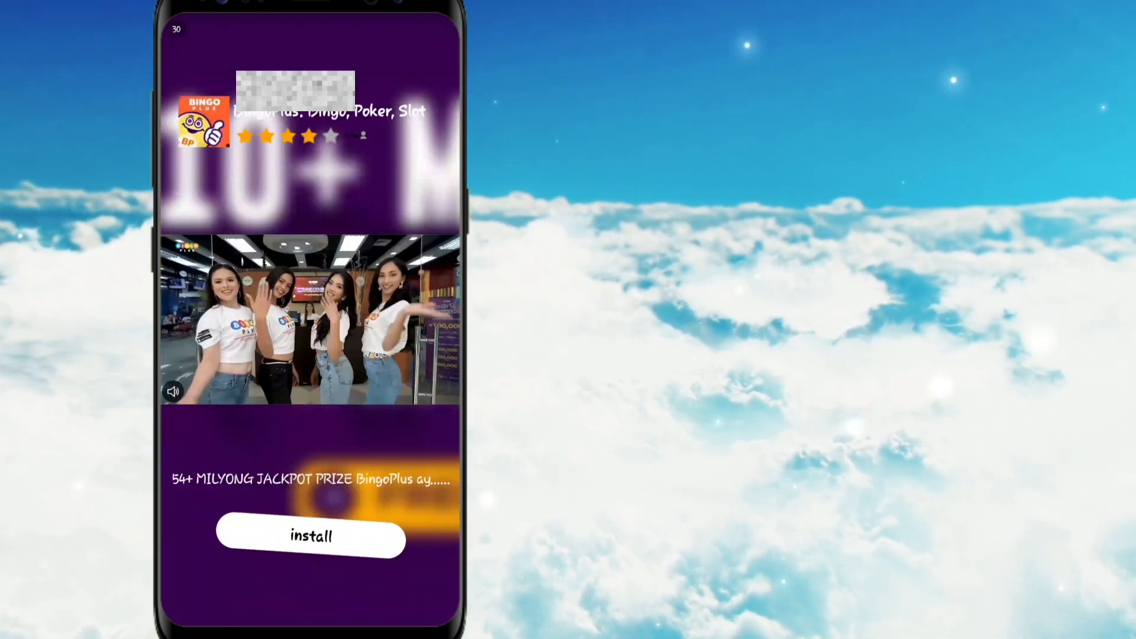